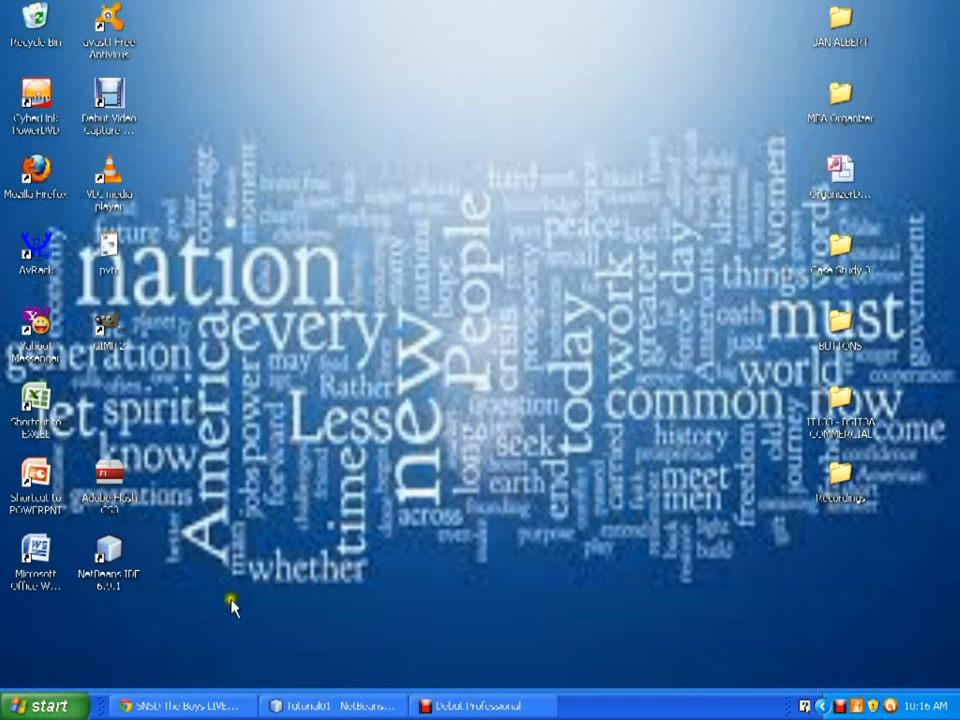
{"action": "mouse_move", "coordinate": [336, 560]}
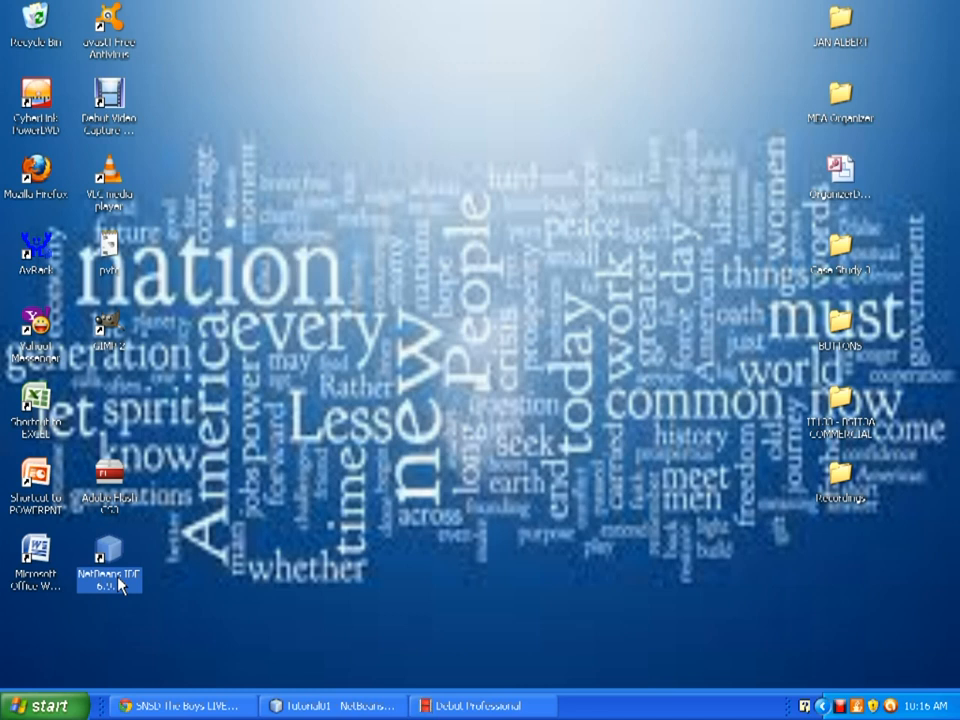
Reach Administrative Tools via Control Panel's classic view and select Data Sources (ODBC)
{"action": "left_click", "coordinate": [38, 704]}
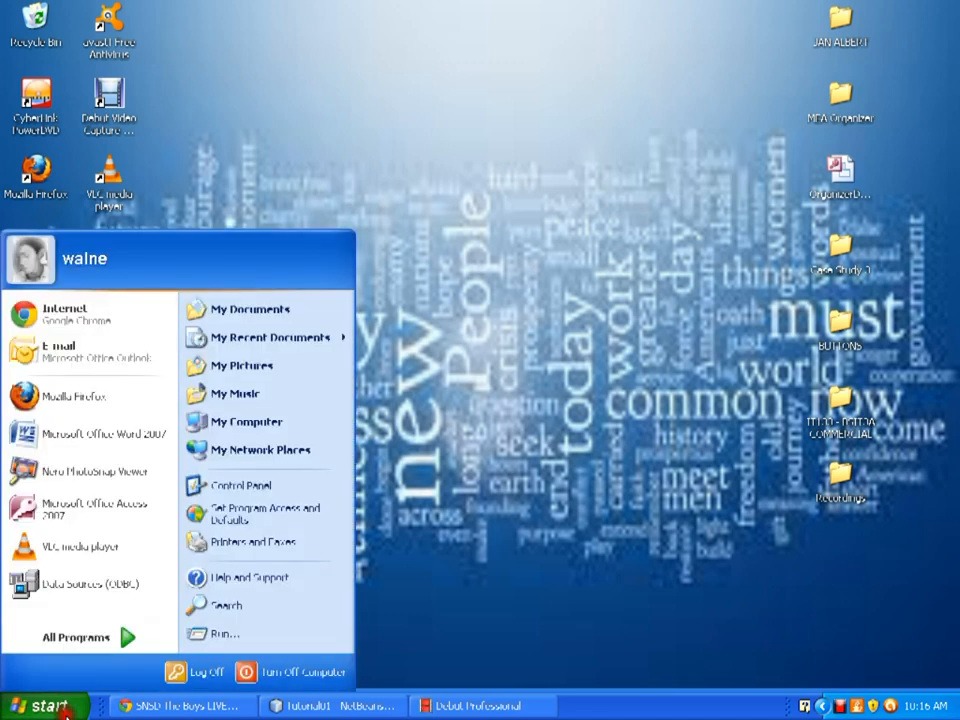
{"action": "mouse_move", "coordinate": [90, 508]}
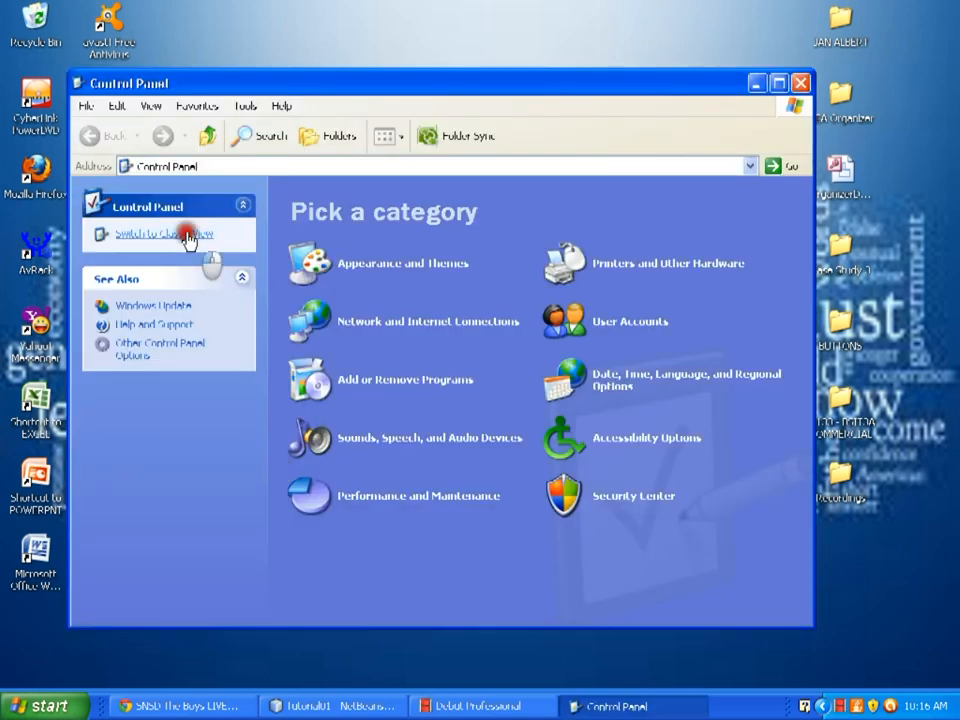
{"action": "left_click", "coordinate": [164, 234]}
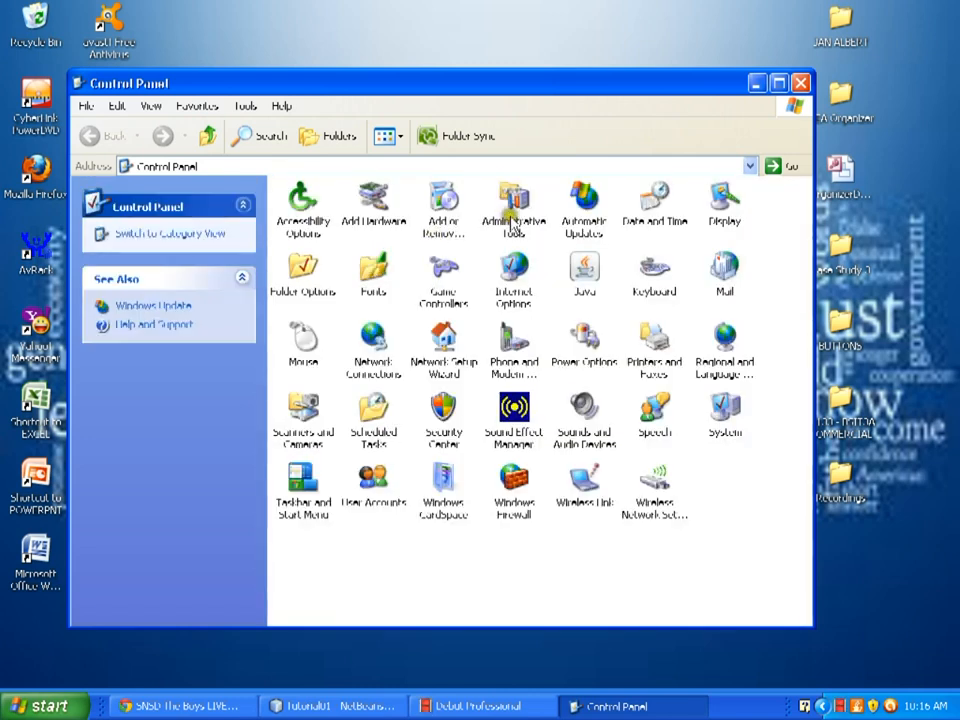
{"action": "left_click", "coordinate": [514, 204]}
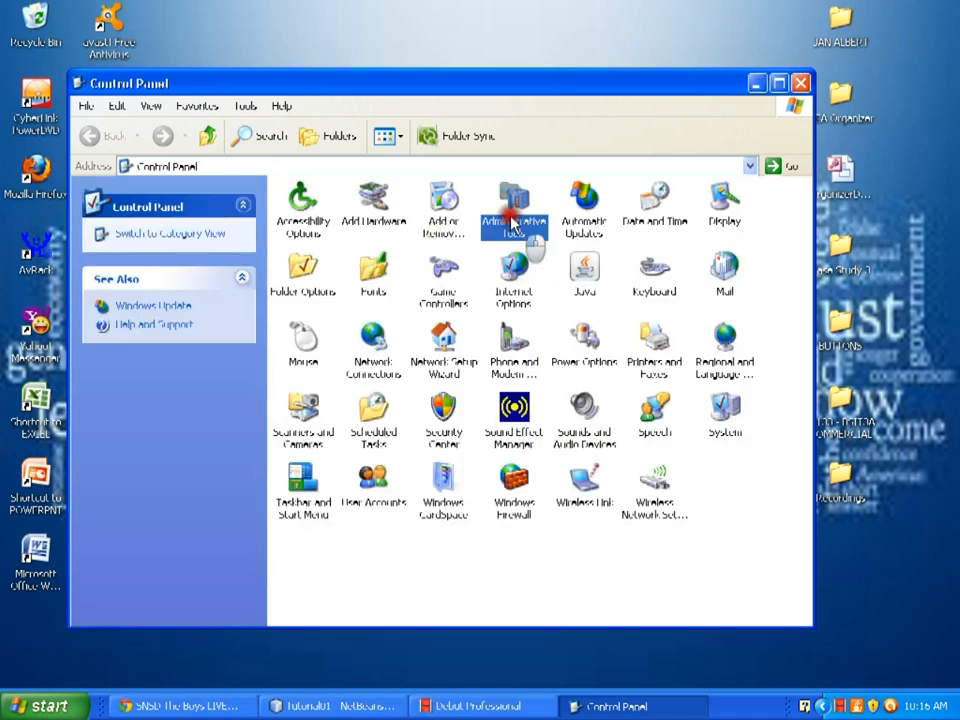
{"action": "double_click", "coordinate": [512, 210]}
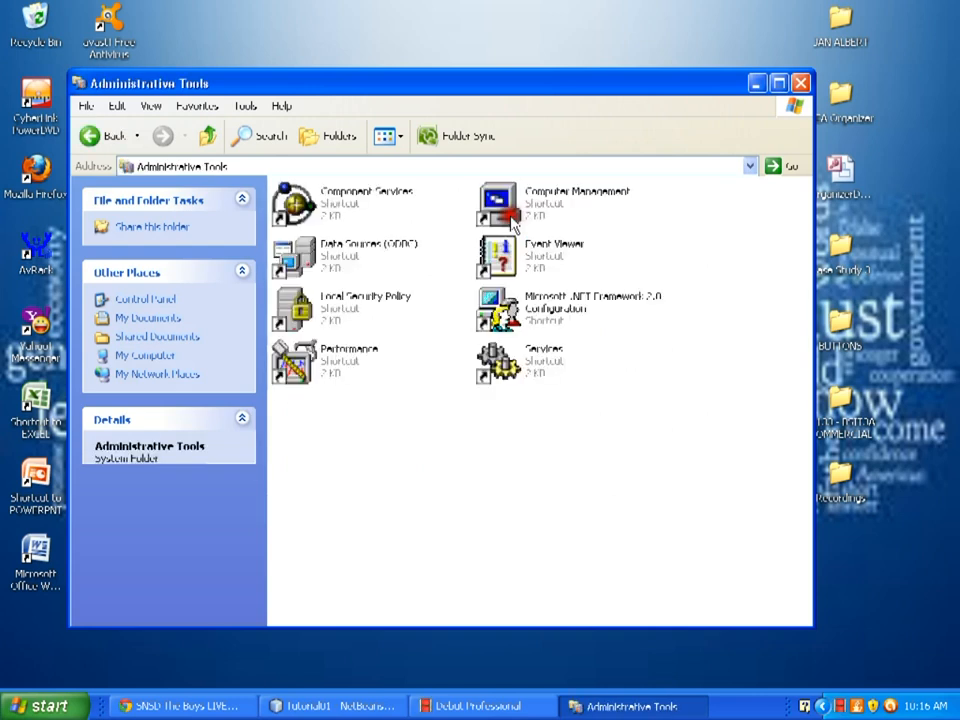
{"action": "left_click", "coordinate": [364, 256]}
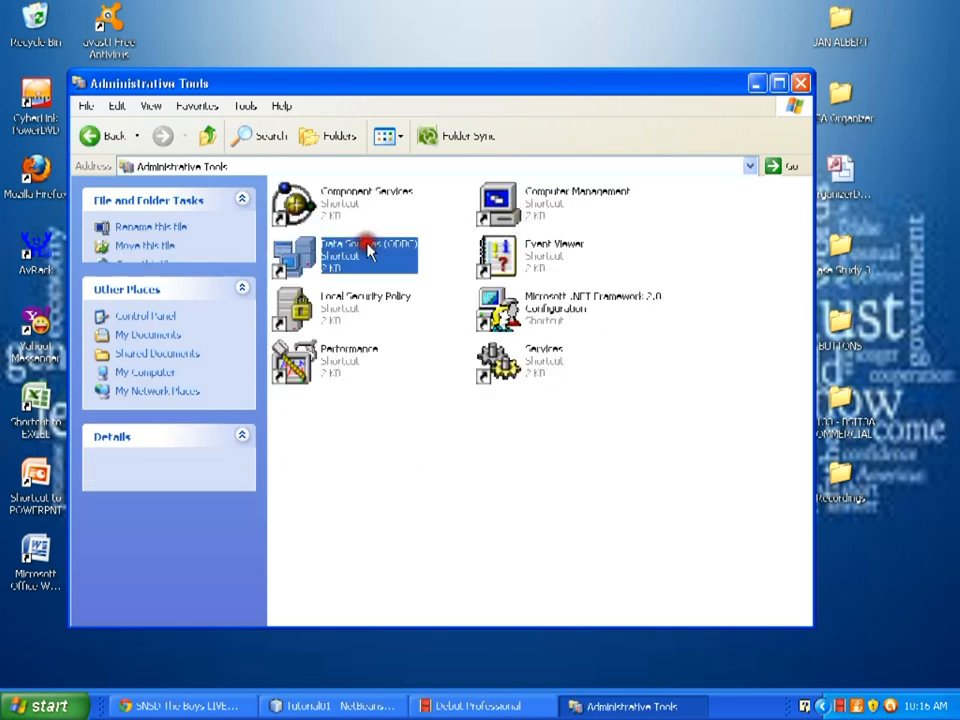
{"action": "left_click", "coordinate": [368, 256]}
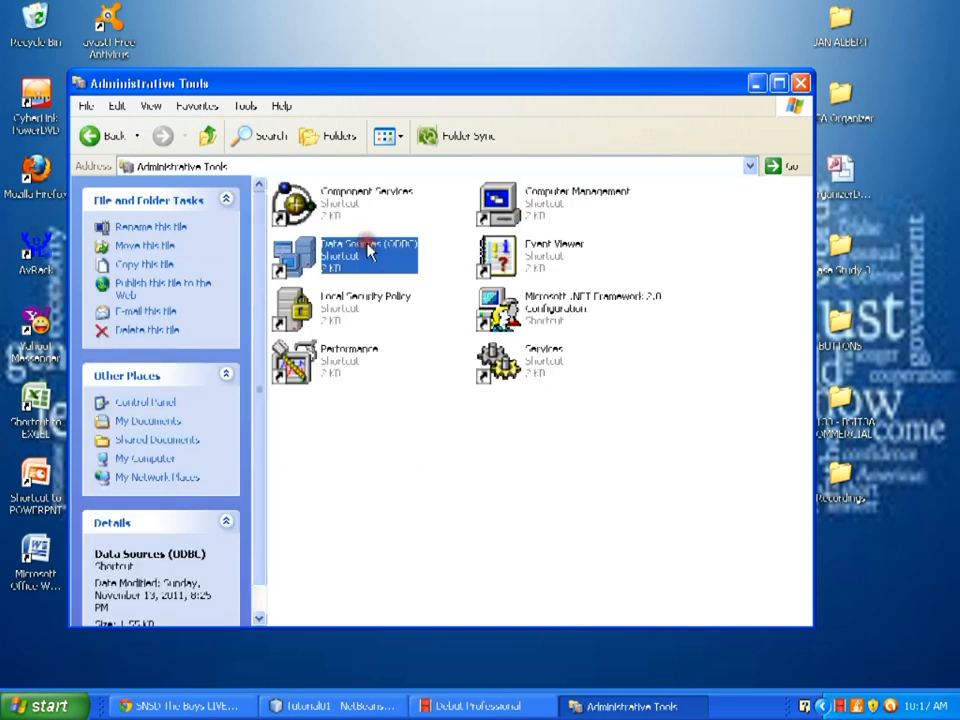
Add a new User DSN using Microsoft Access Driver (*.mdb) and finish into its setup form
{"action": "double_click", "coordinate": [368, 252]}
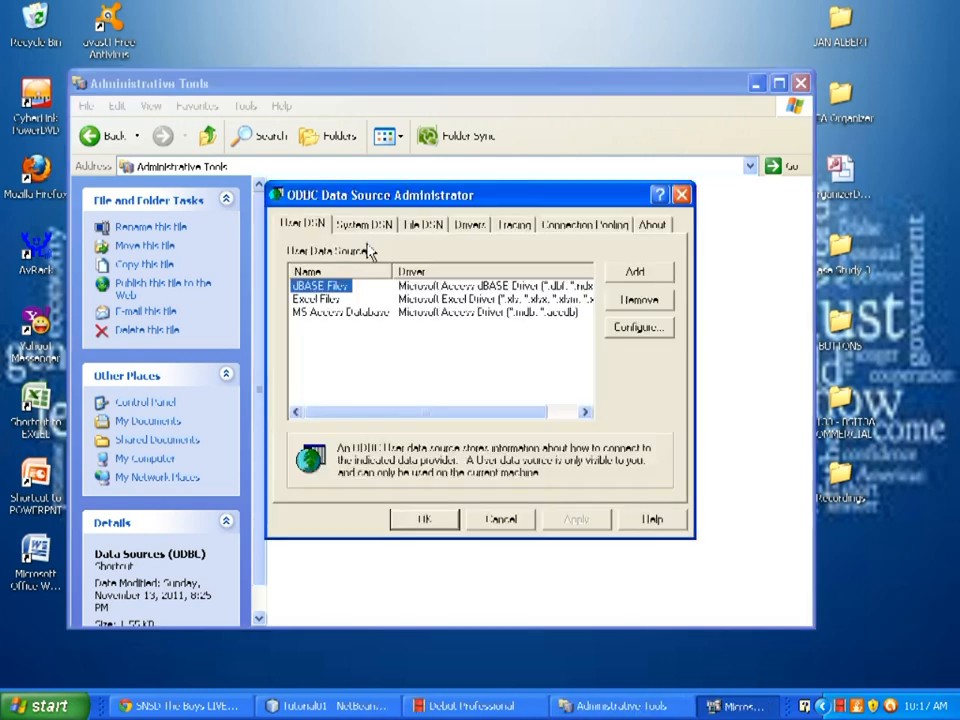
{"action": "left_click", "coordinate": [408, 330]}
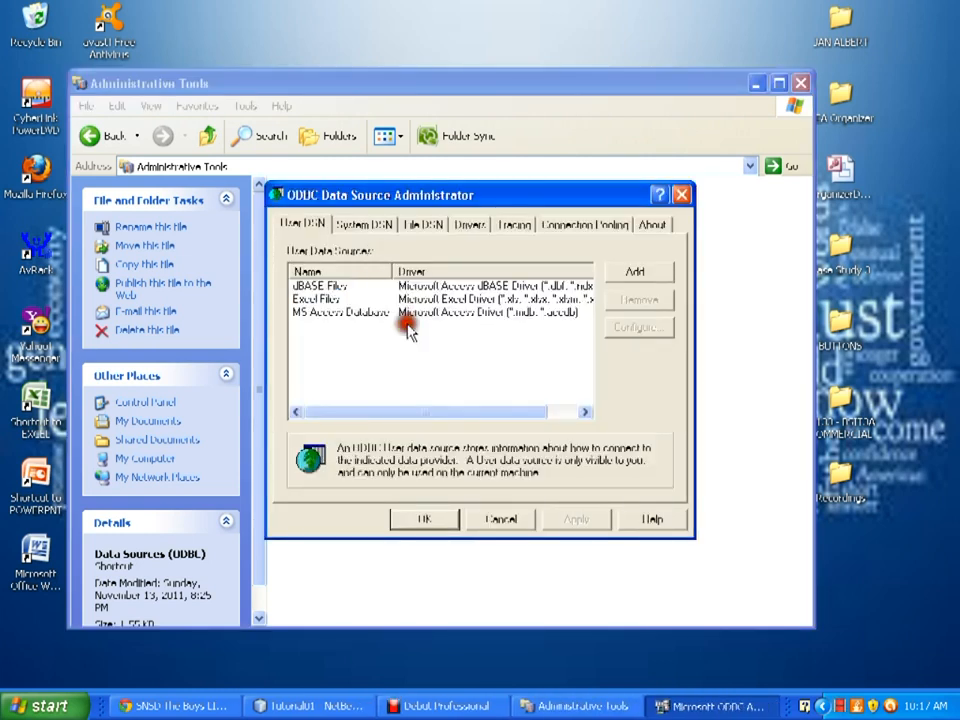
{"action": "mouse_move", "coordinate": [344, 320]}
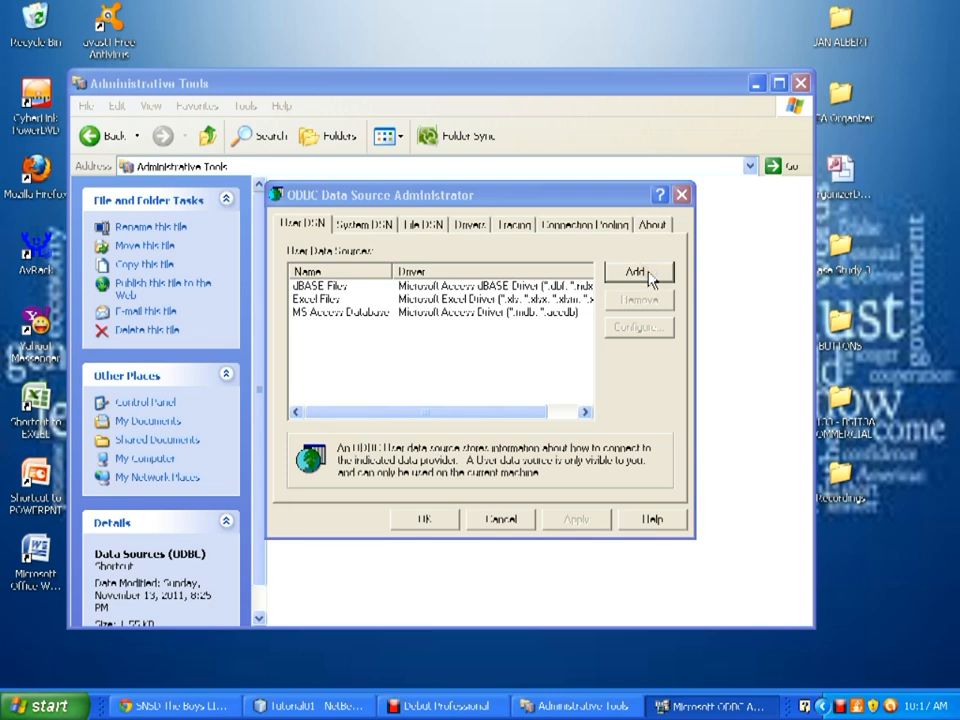
{"action": "left_click", "coordinate": [638, 272]}
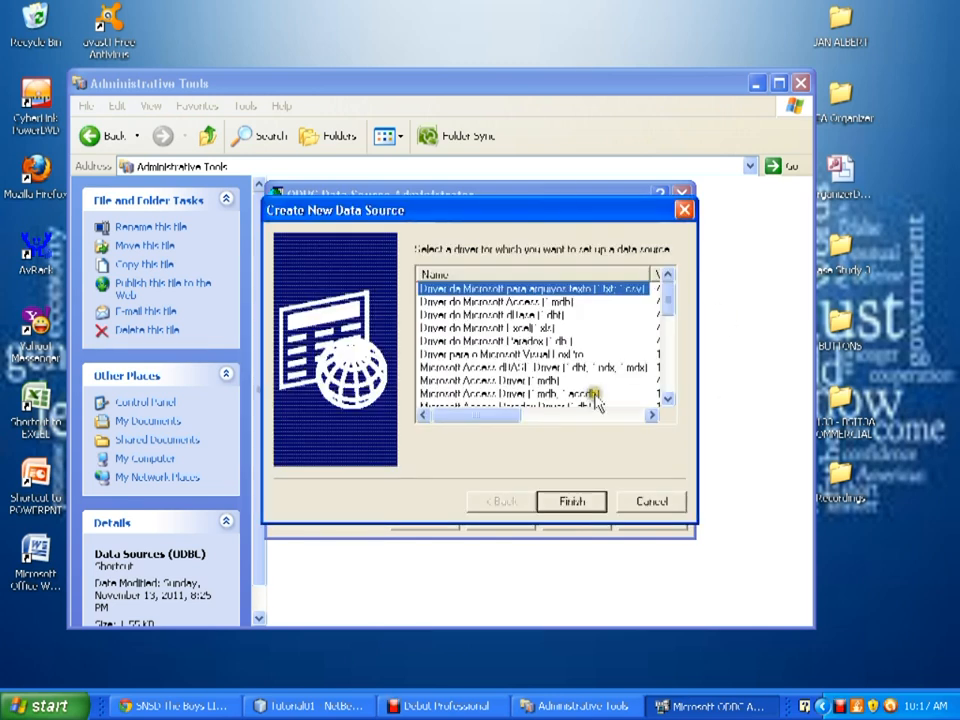
{"action": "mouse_move", "coordinate": [640, 398]}
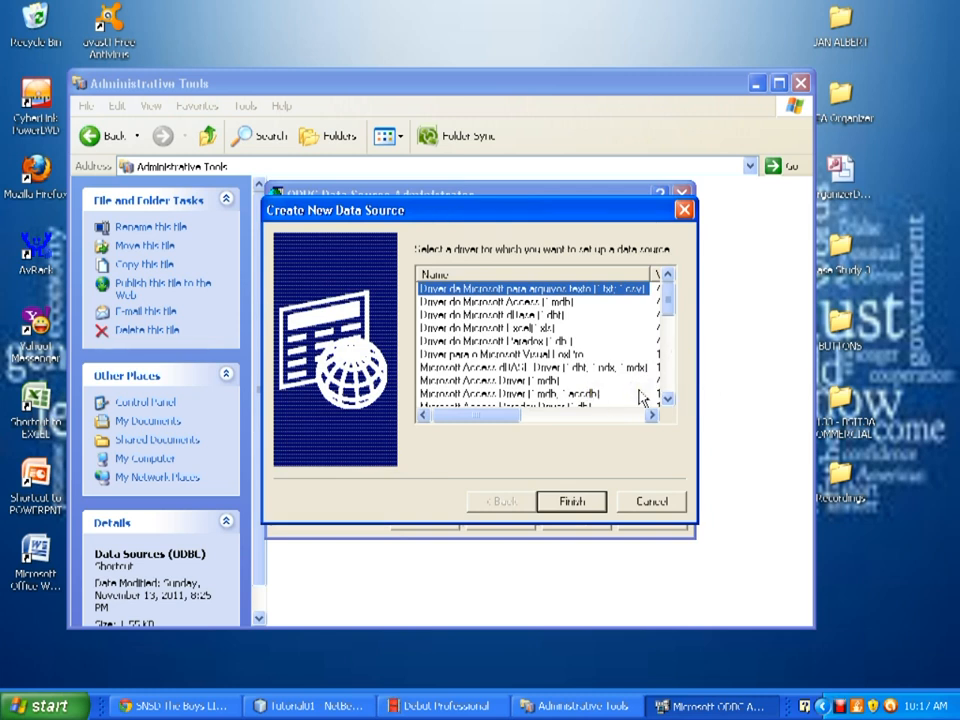
{"action": "mouse_move", "coordinate": [518, 402]}
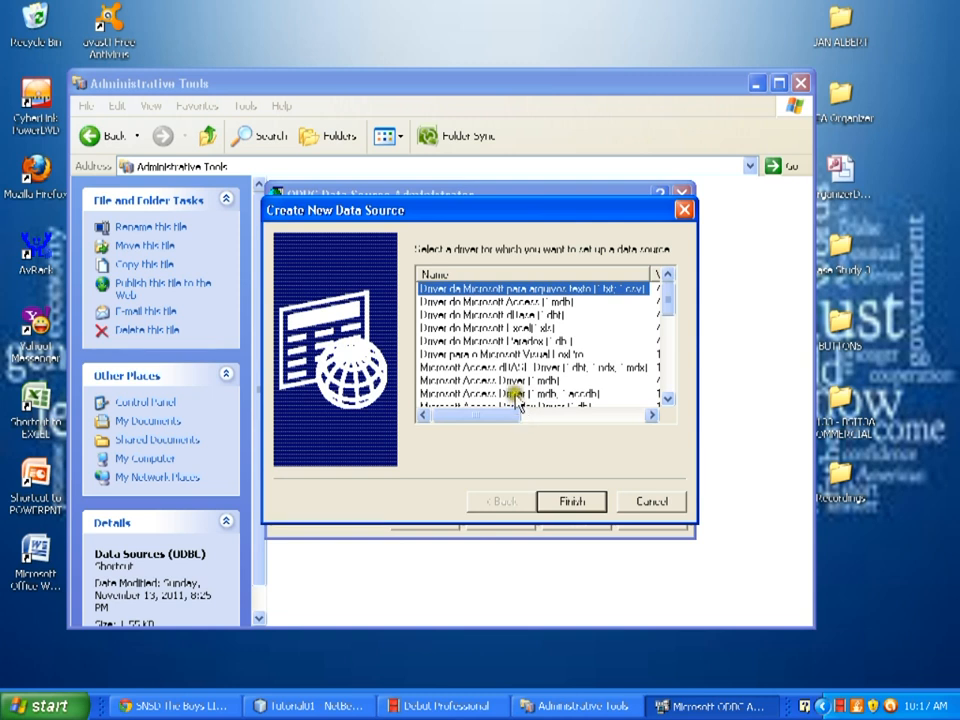
{"action": "left_click", "coordinate": [536, 392]}
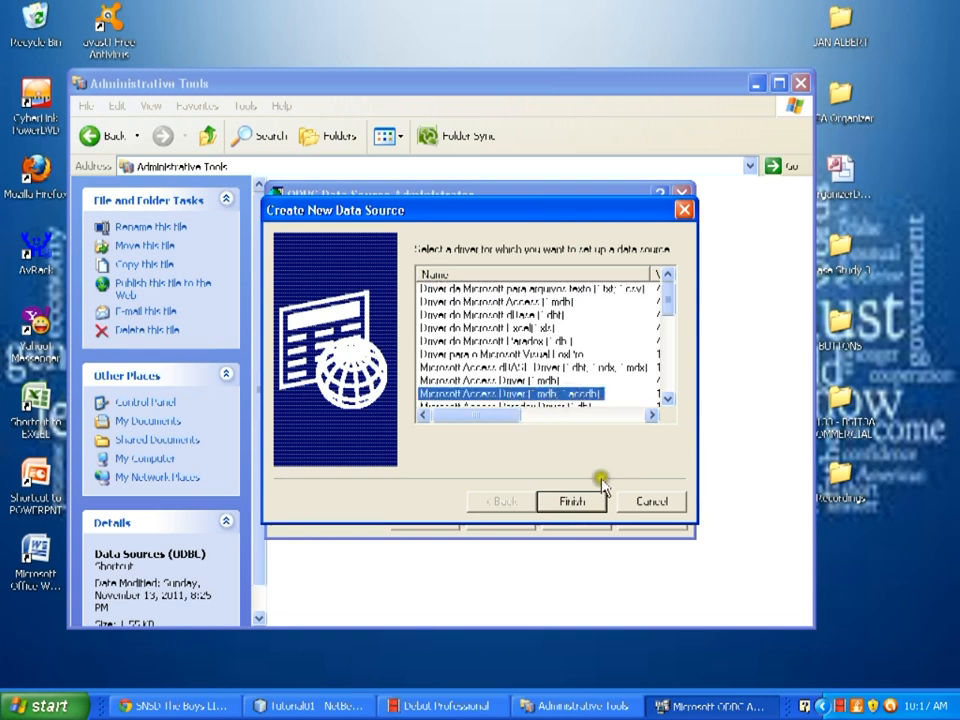
{"action": "left_click", "coordinate": [572, 500]}
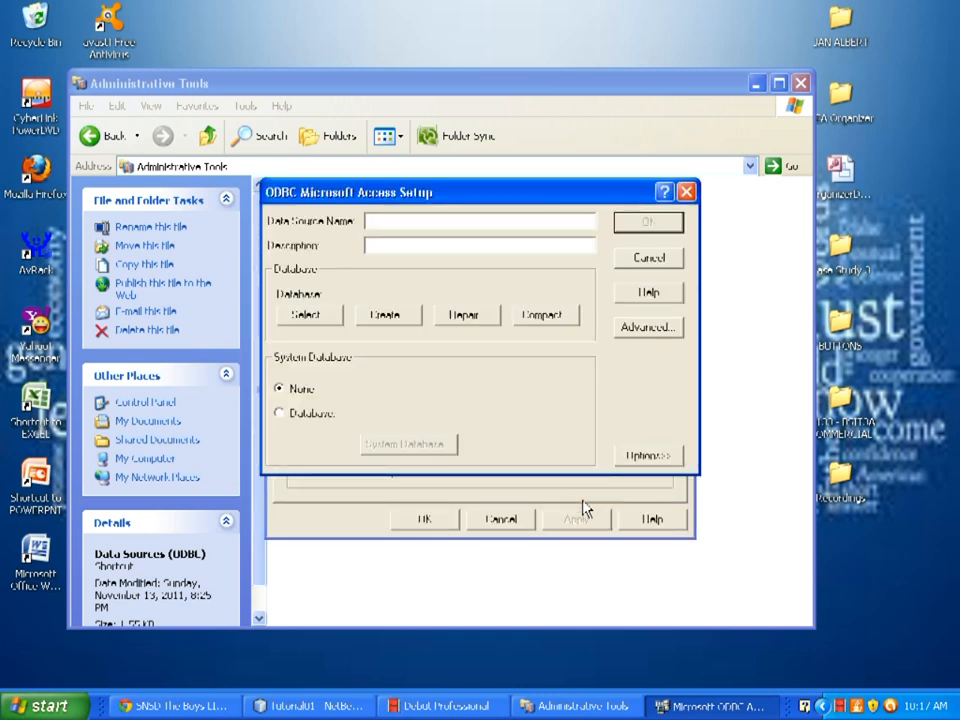
Enter mydatabase as the Data Source Name and start selecting its database
{"action": "left_click", "coordinate": [480, 220]}
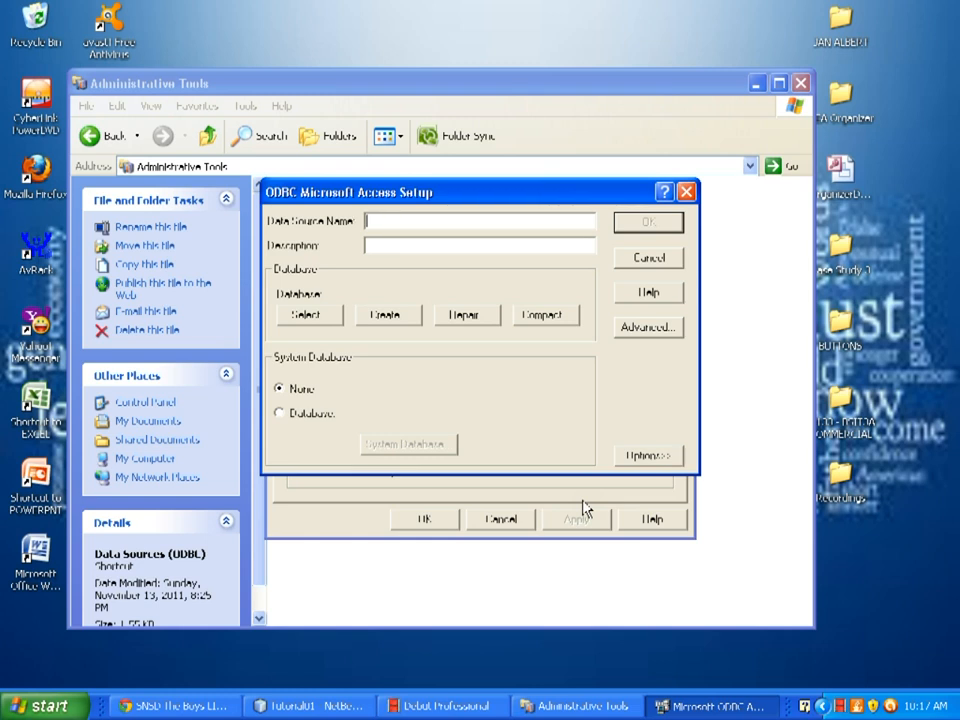
{"action": "mouse_move", "coordinate": [396, 236]}
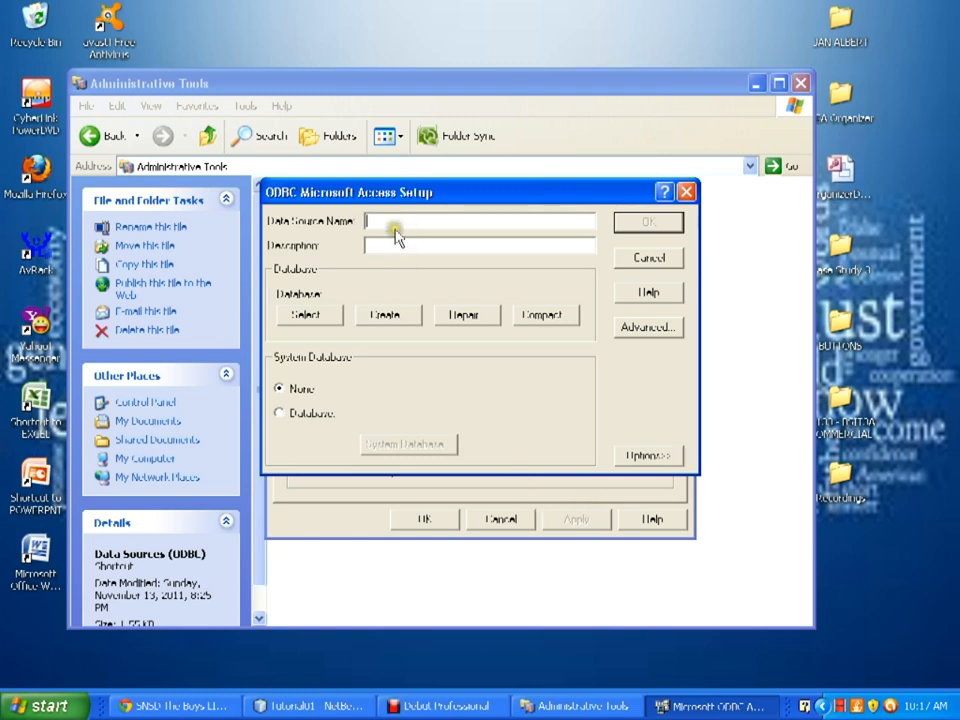
{"action": "type", "text": "mydatabase"}
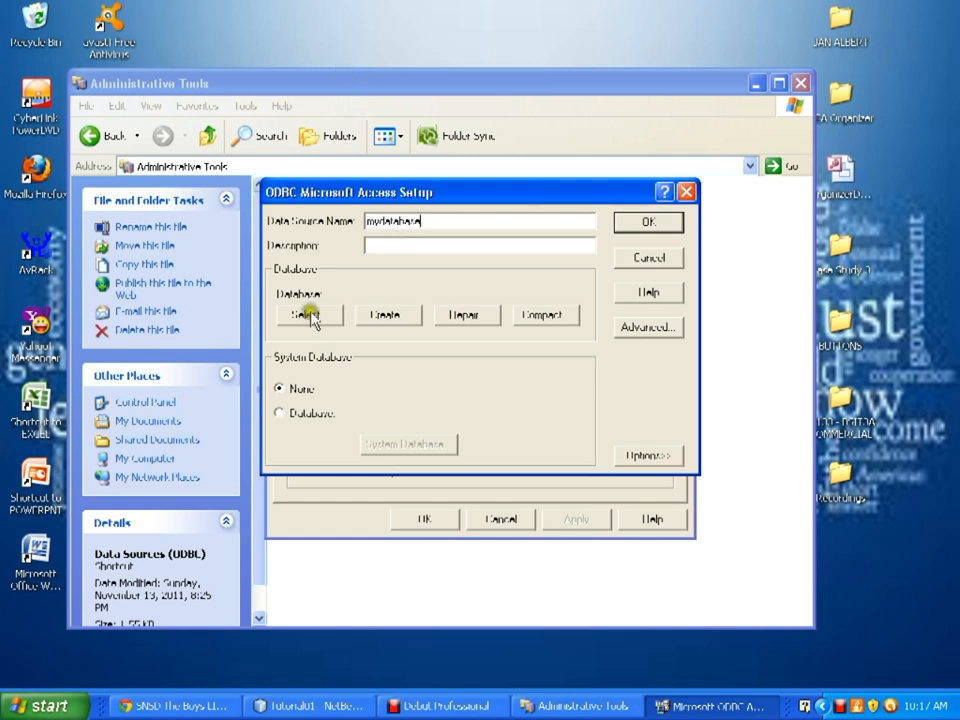
{"action": "left_click", "coordinate": [310, 316]}
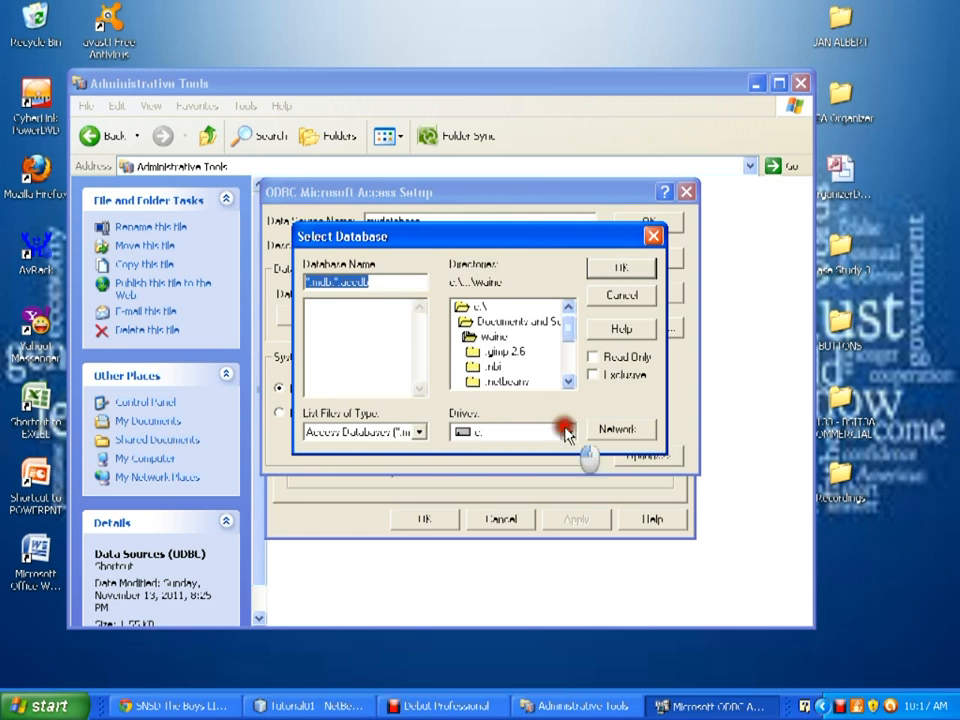
Switch the picker to drive d: and choose MyDatabase.mdb
{"action": "left_click", "coordinate": [568, 432]}
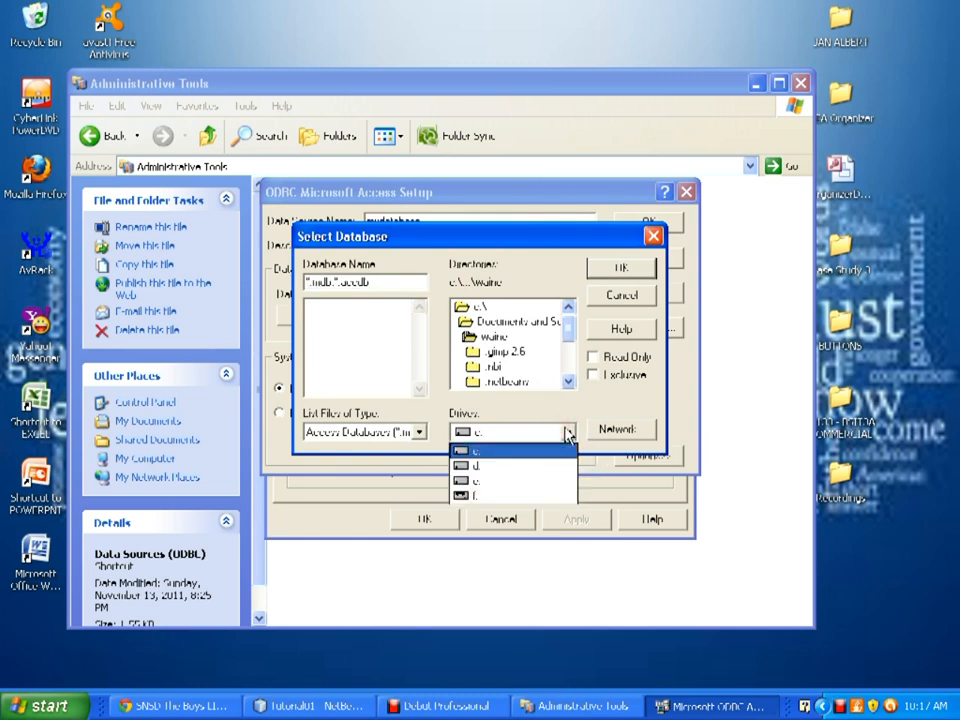
{"action": "left_click", "coordinate": [478, 480]}
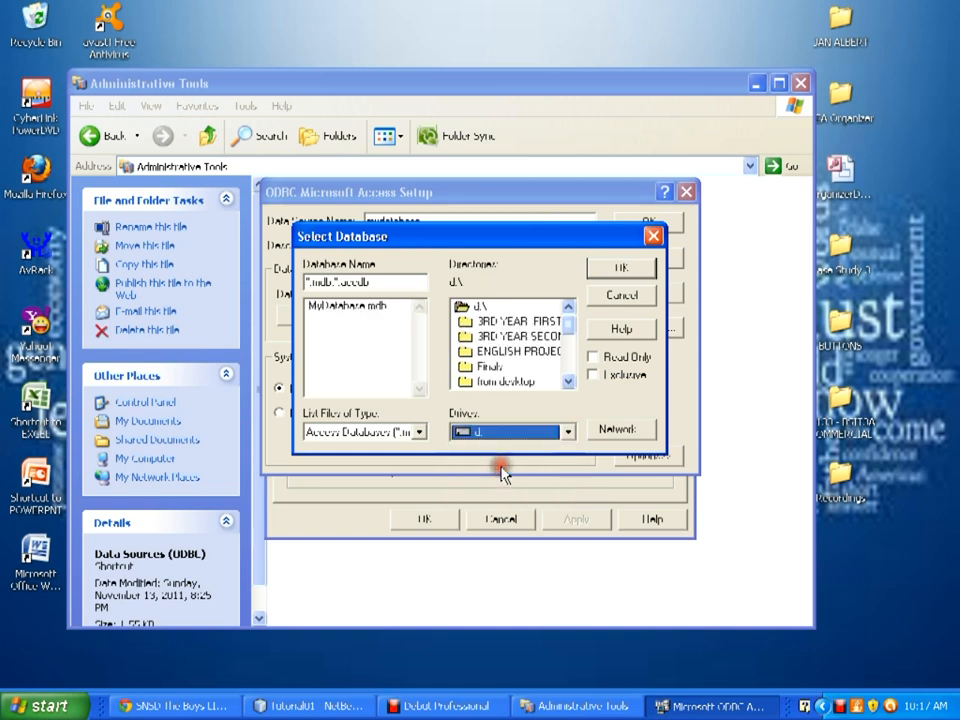
{"action": "left_click", "coordinate": [350, 304]}
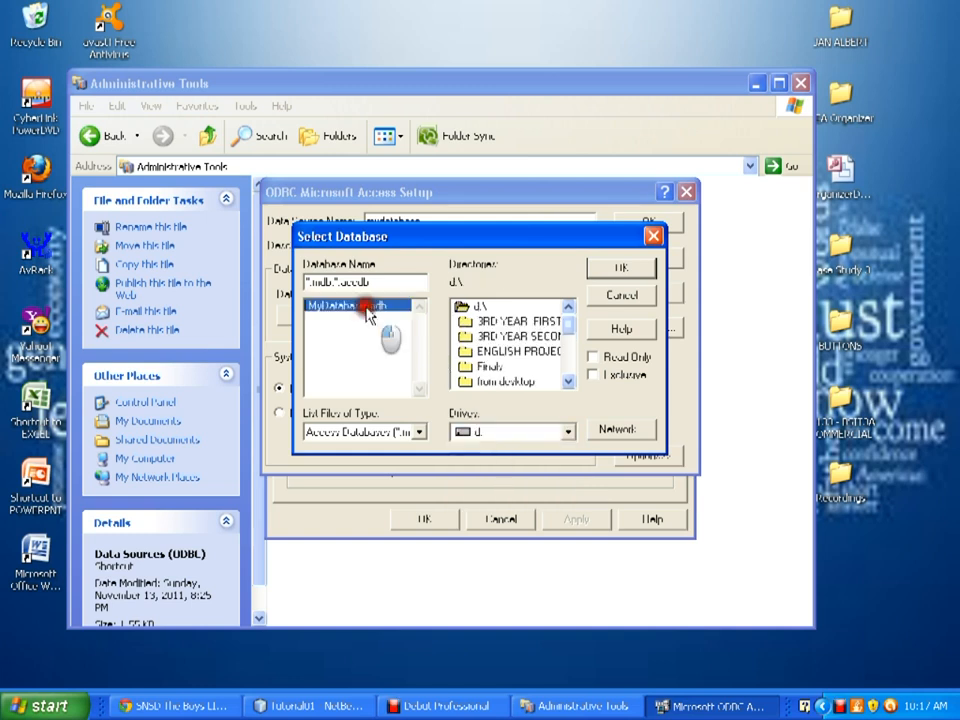
{"action": "left_click", "coordinate": [344, 304]}
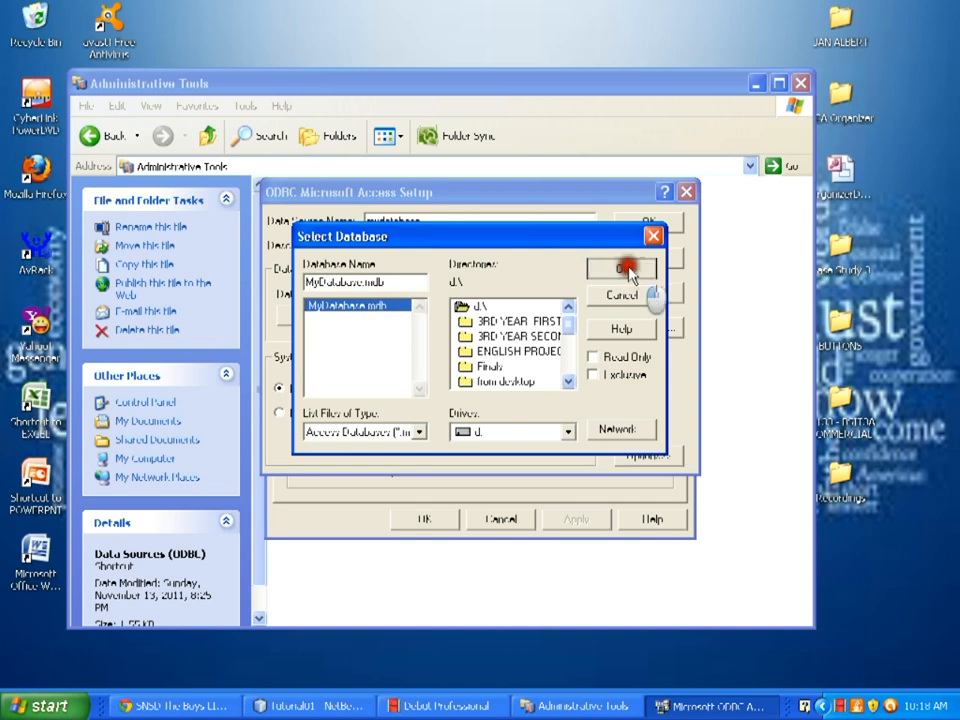
Confirm MyDatabase.mdb, save the mydatabase User DSN, verify it in the list and close the administrator
{"action": "left_click", "coordinate": [622, 268]}
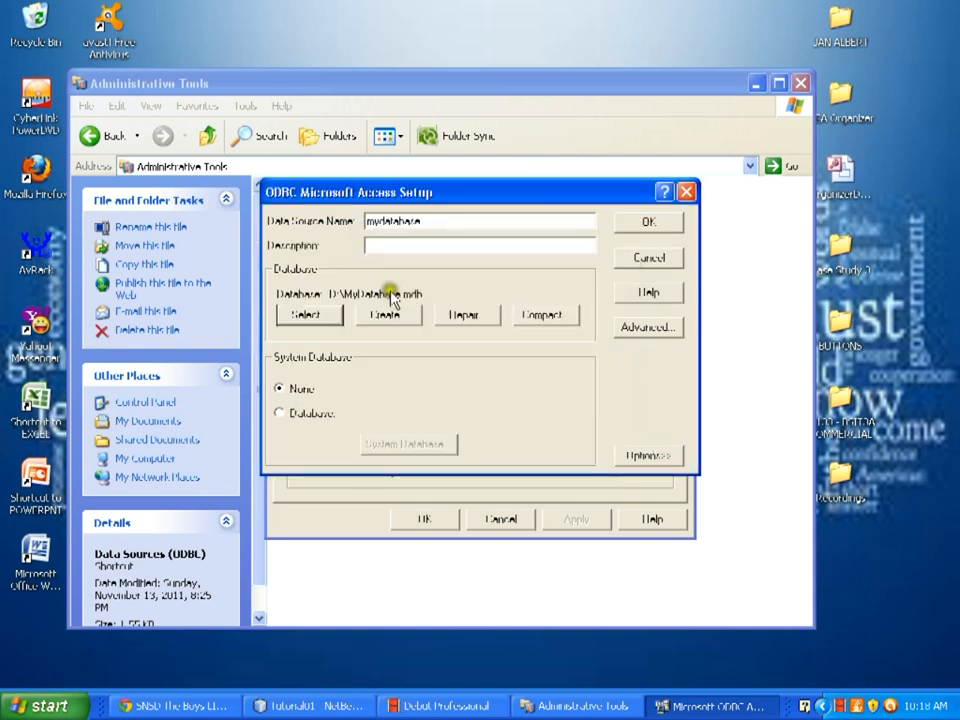
{"action": "left_click", "coordinate": [648, 220]}
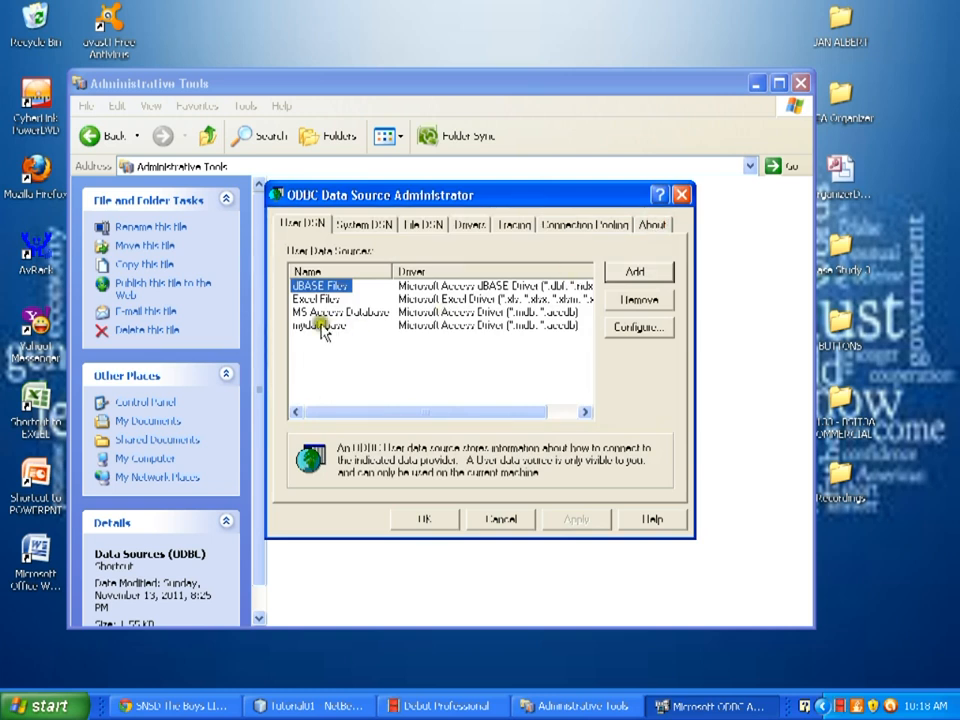
{"action": "left_click", "coordinate": [322, 326]}
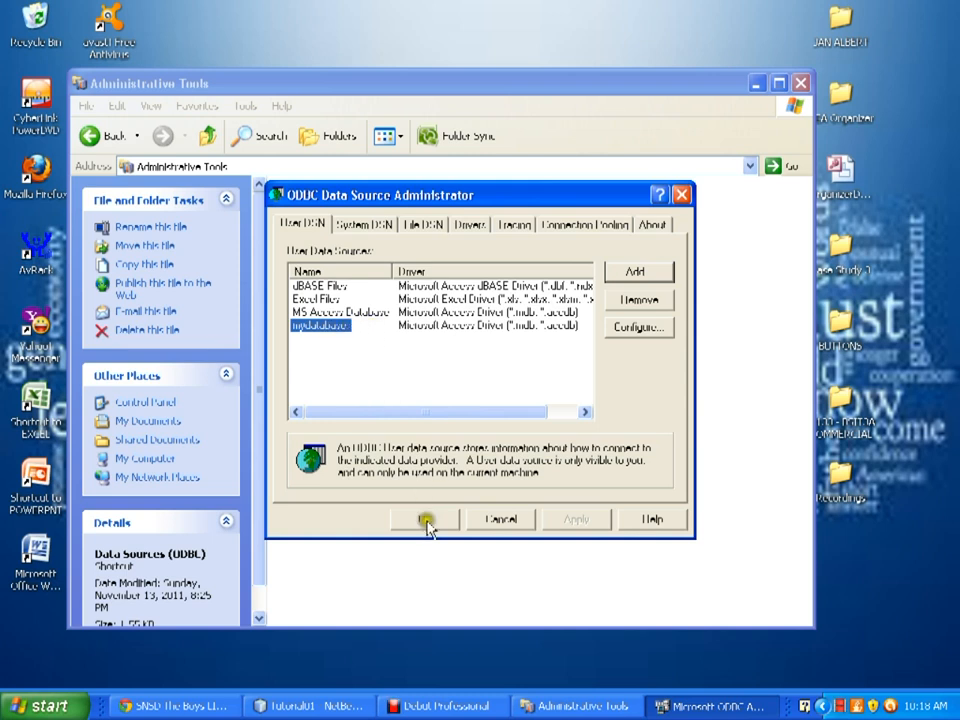
{"action": "left_click", "coordinate": [424, 520]}
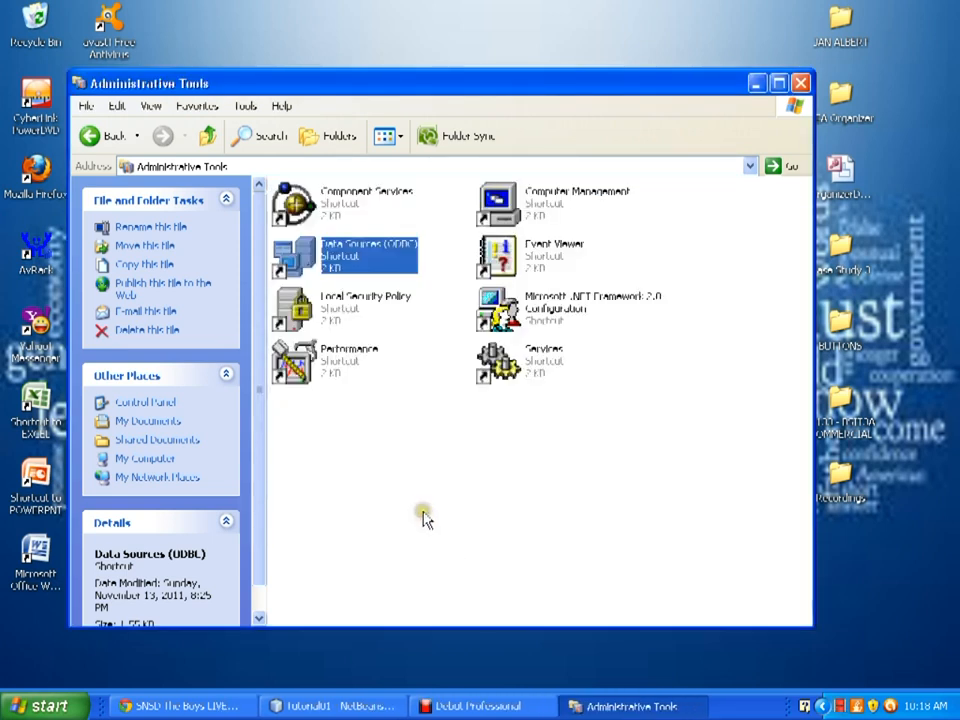
{"action": "mouse_move", "coordinate": [420, 518]}
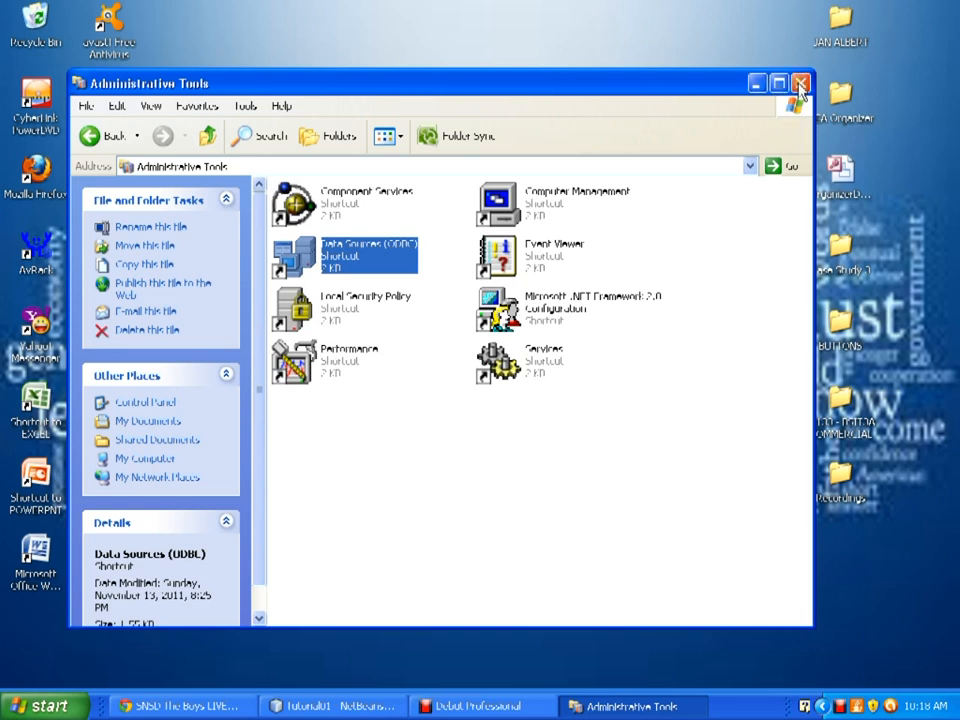
Close Administrative Tools and switch to NetBeans IDE 6.9.1 from the taskbar
{"action": "left_click", "coordinate": [800, 84]}
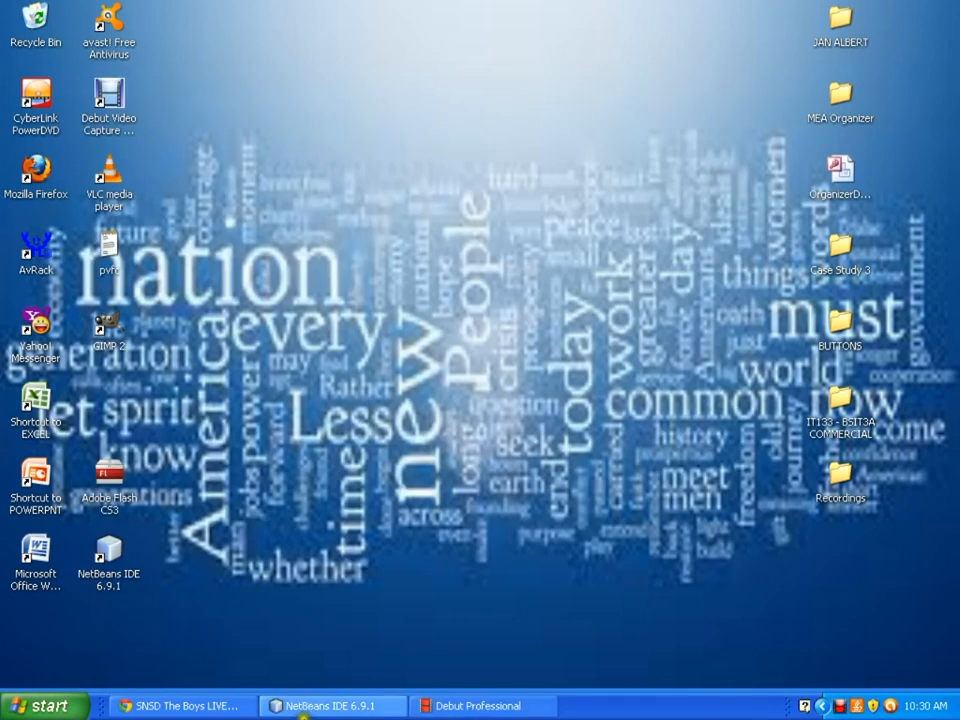
{"action": "left_click", "coordinate": [332, 704]}
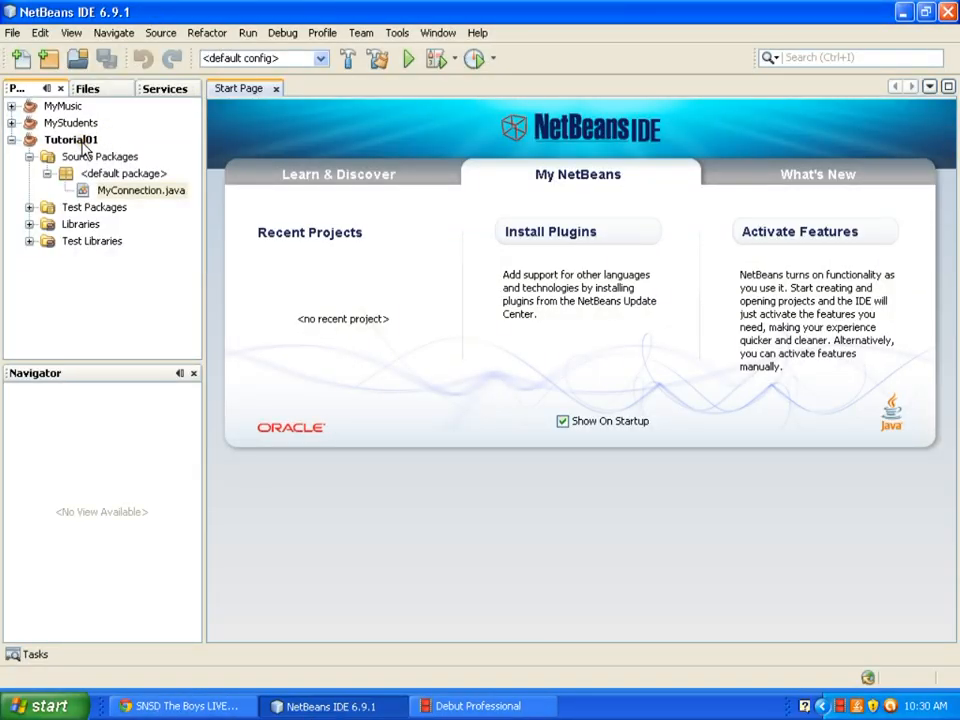
{"action": "mouse_move", "coordinate": [70, 140]}
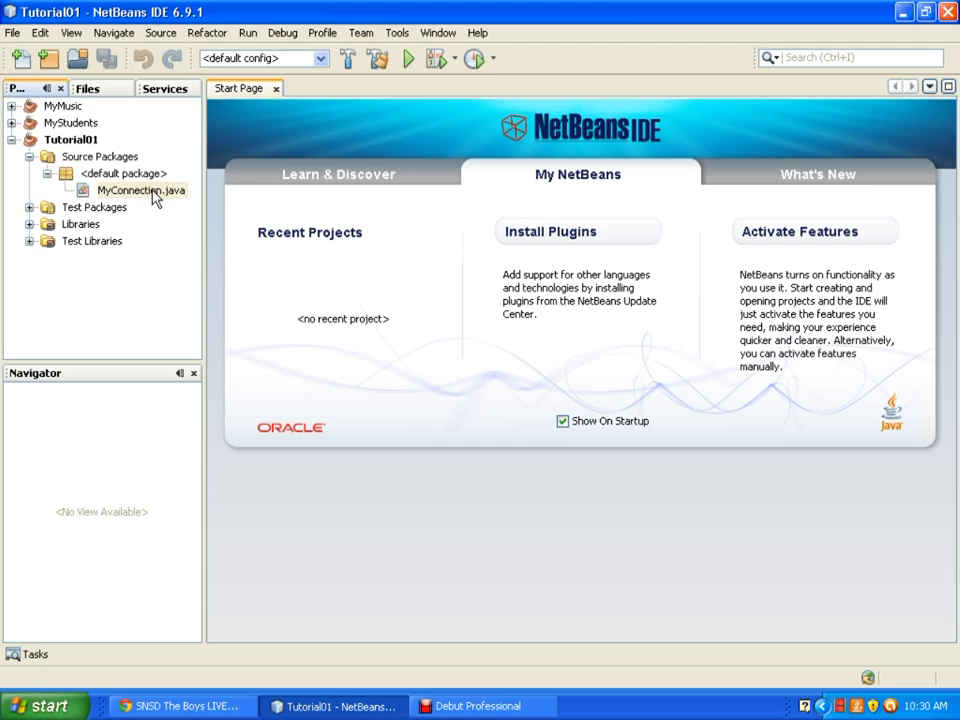
In MyConnection.java, add 'import java.sql.*;' on line 1 above the class
{"action": "double_click", "coordinate": [140, 190]}
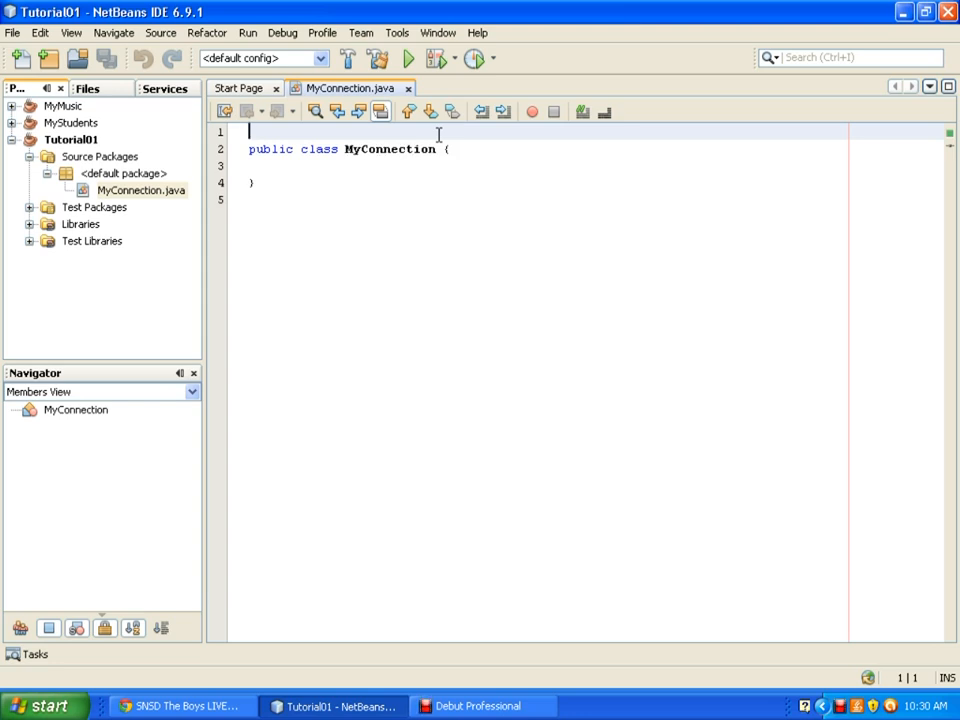
{"action": "type", "text": "import"}
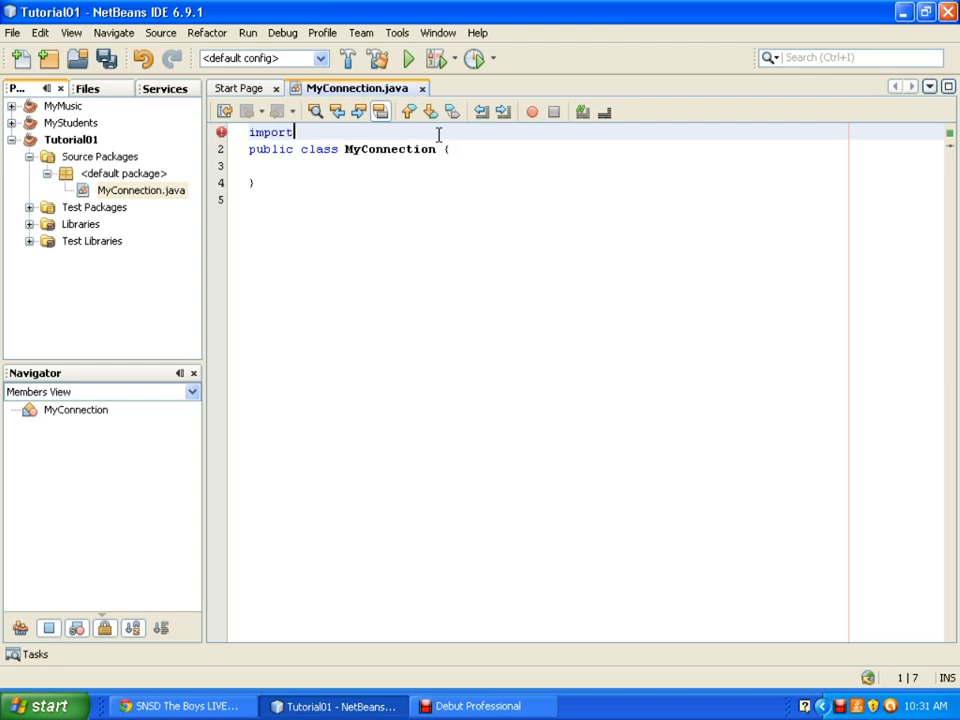
{"action": "type", "text": "java.sql."}
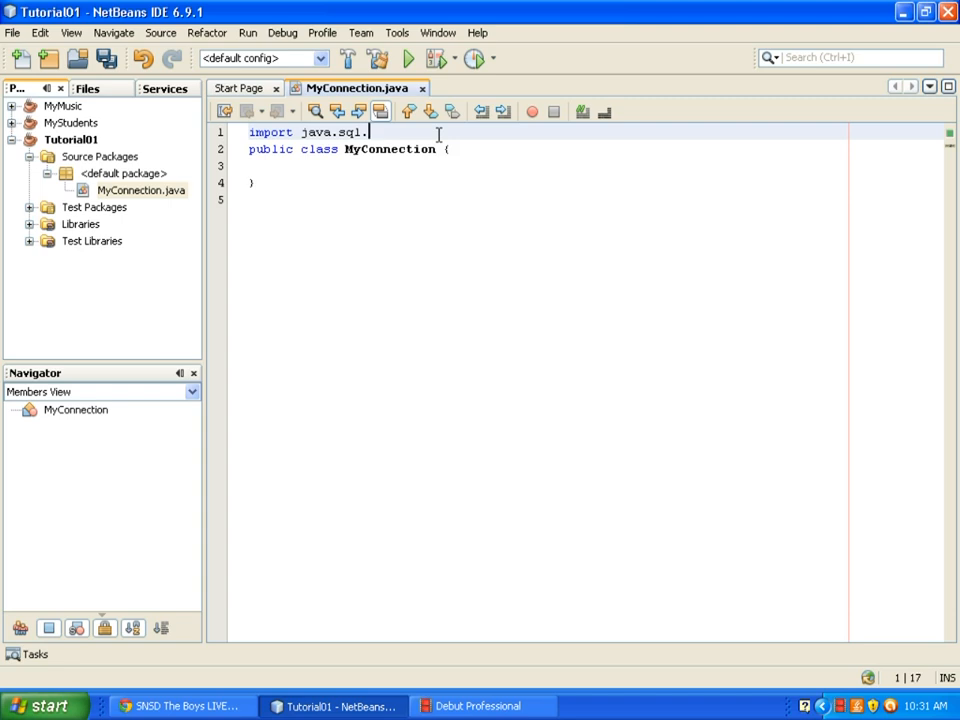
{"action": "type", "text": "*;"}
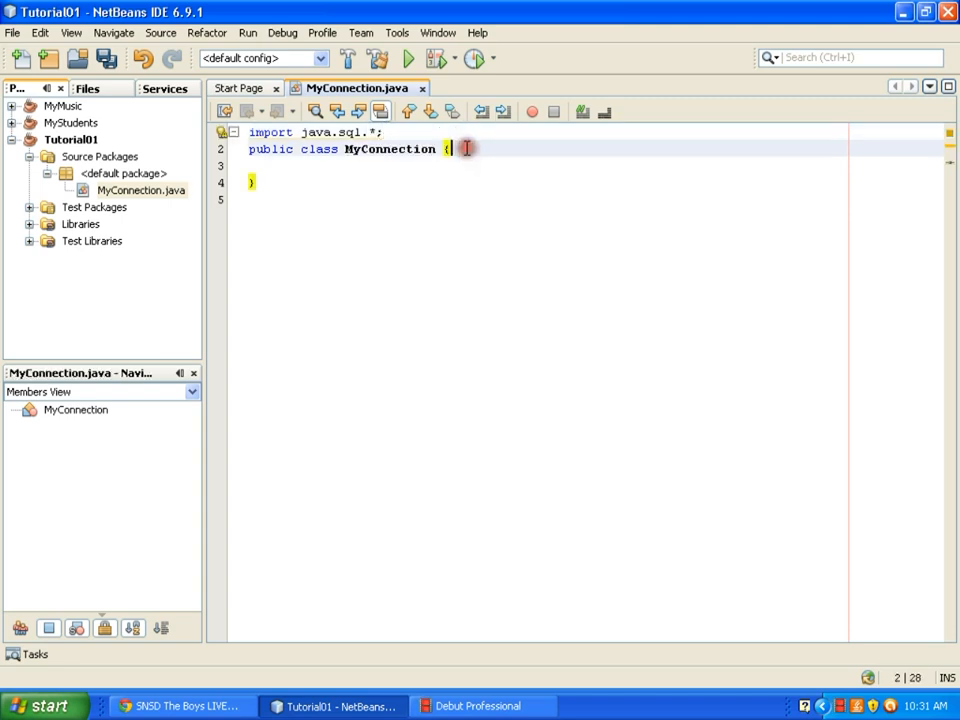
Declare 'public static Connection conn' as a field in the MyConnection class
{"action": "key", "text": "enter"}
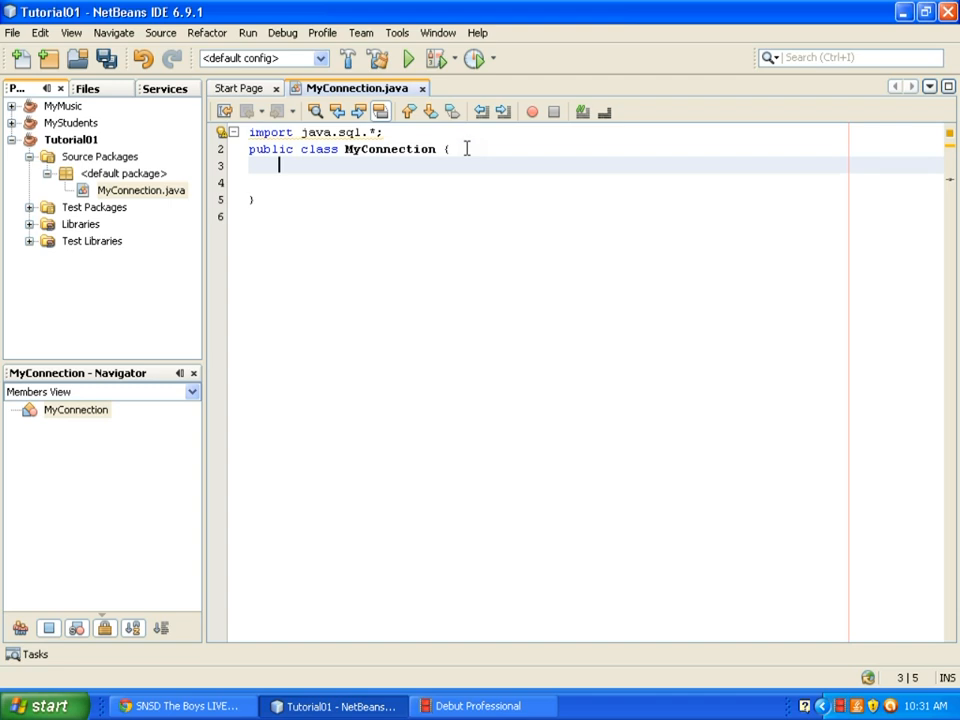
{"action": "type", "text": "public"}
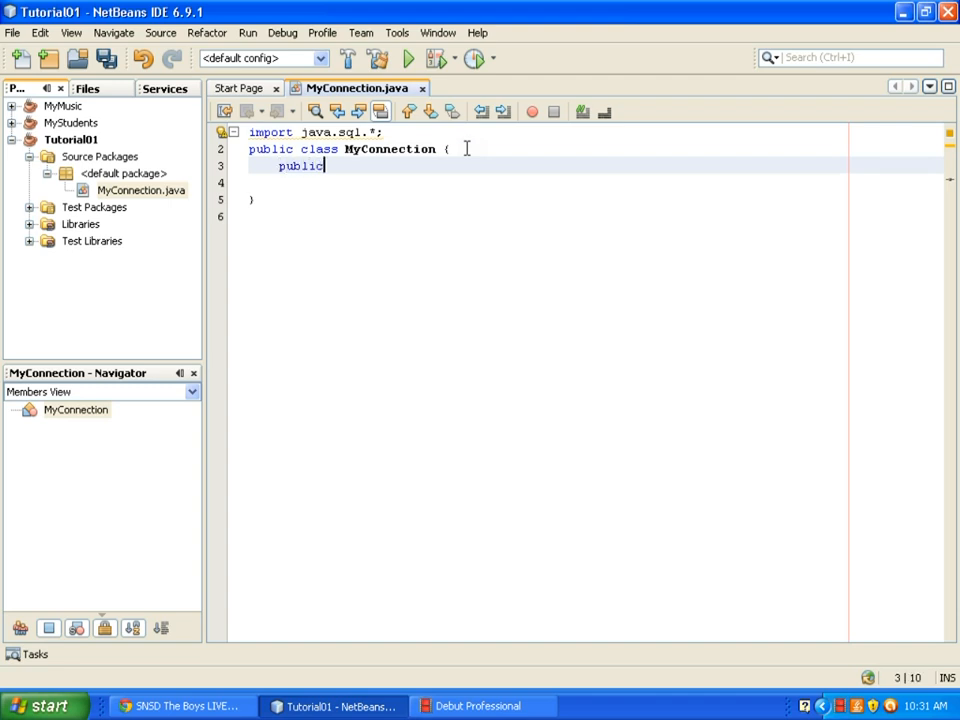
{"action": "type", "text": "static"}
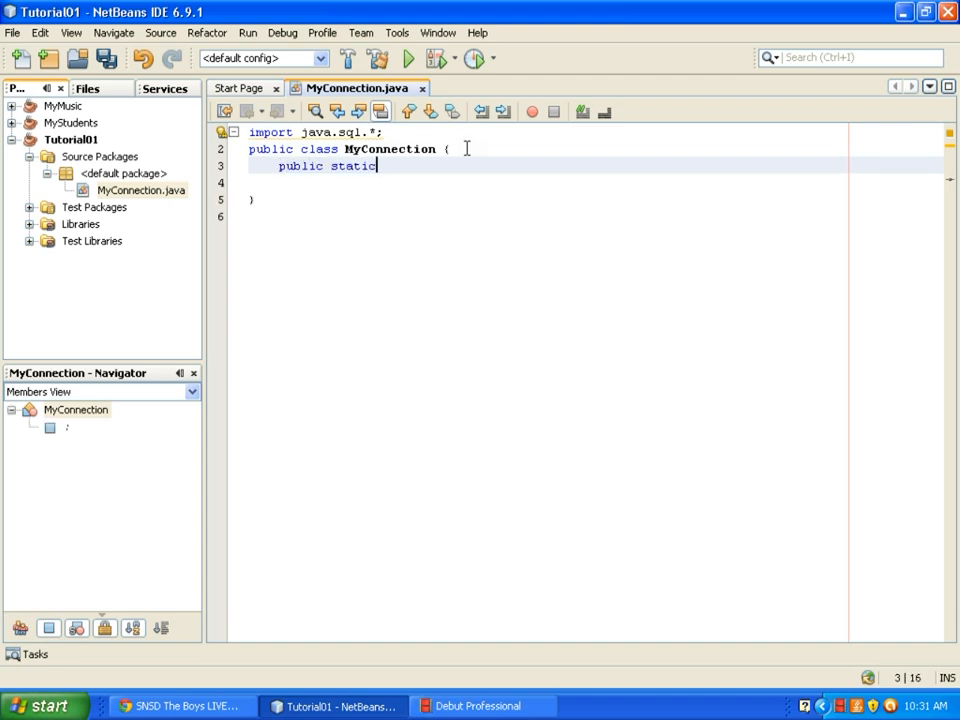
{"action": "type", "text": "Connecti"}
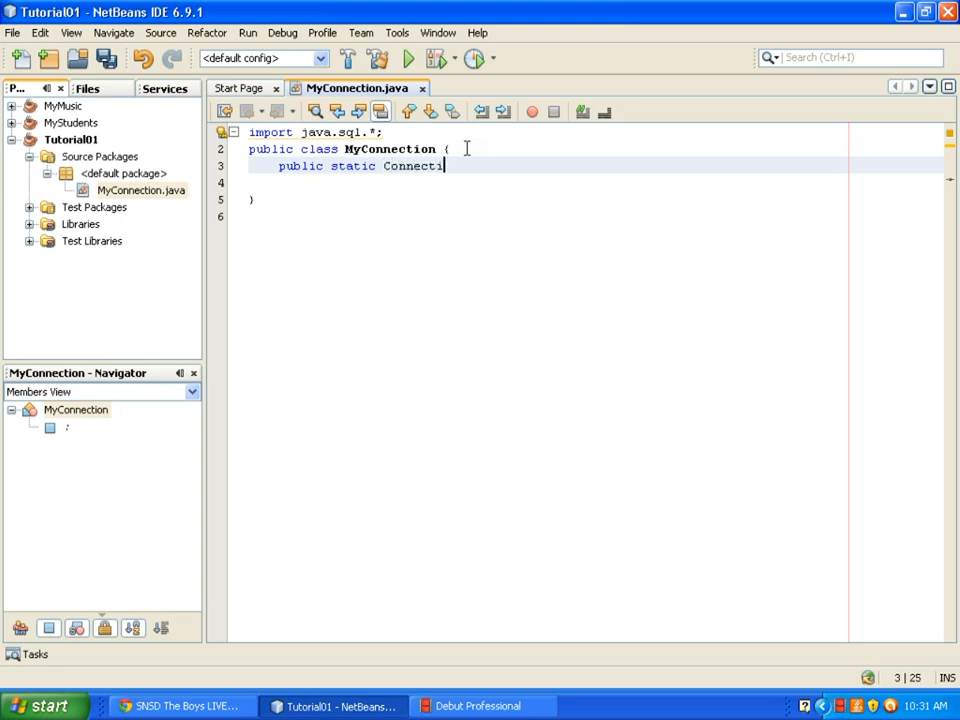
{"action": "type", "text": "on conn;"}
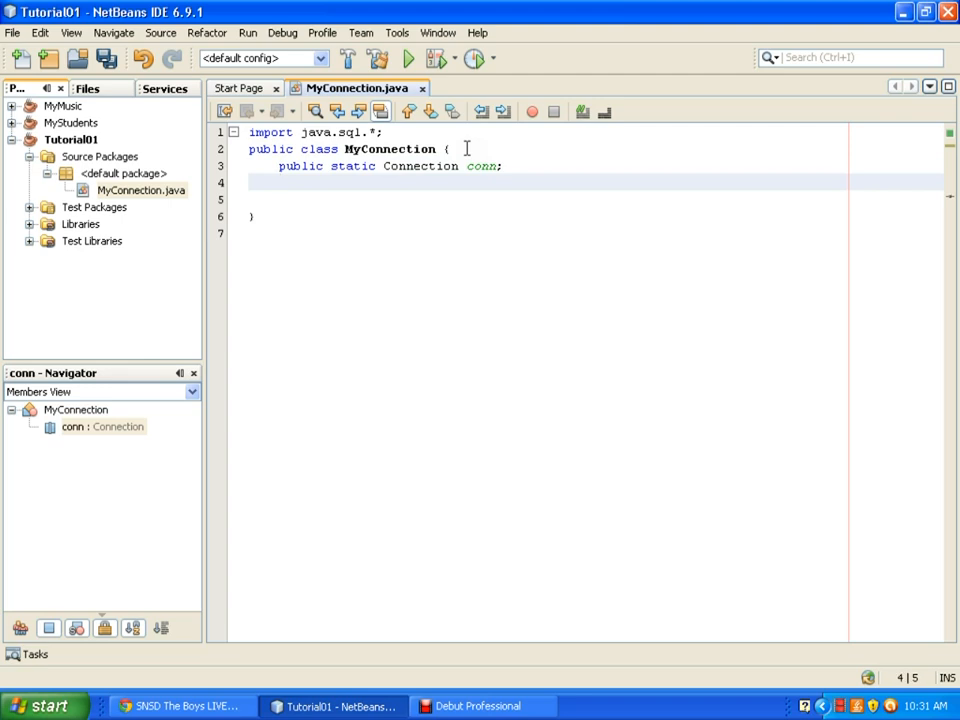
Write the 'public MyConnection()' constructor header with its opening brace
{"action": "type", "text": "pub"}
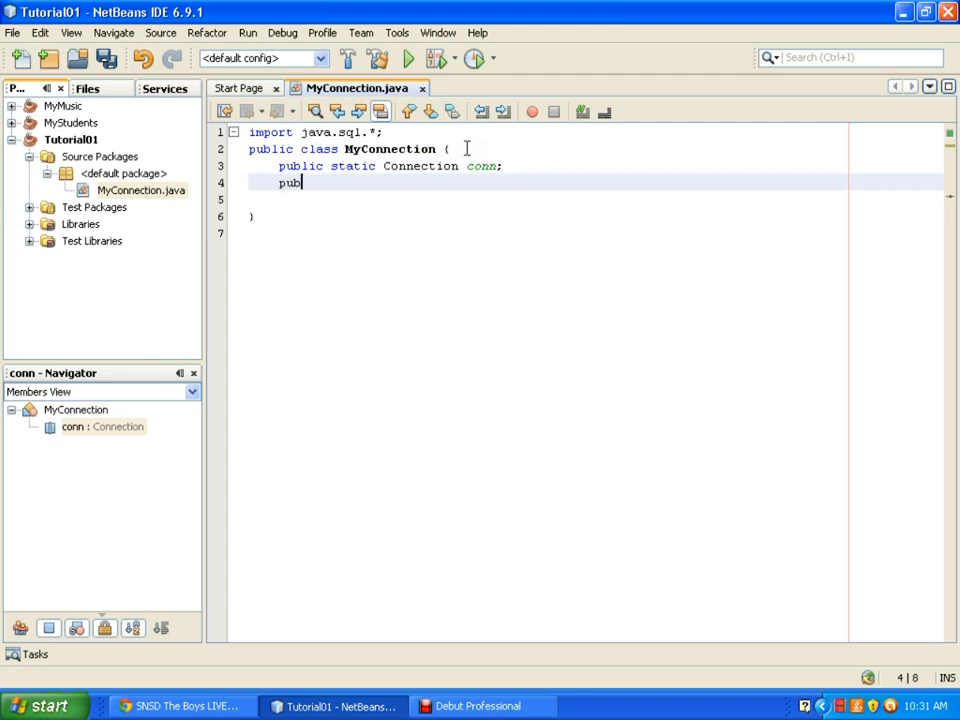
{"action": "type", "text": "lic M"}
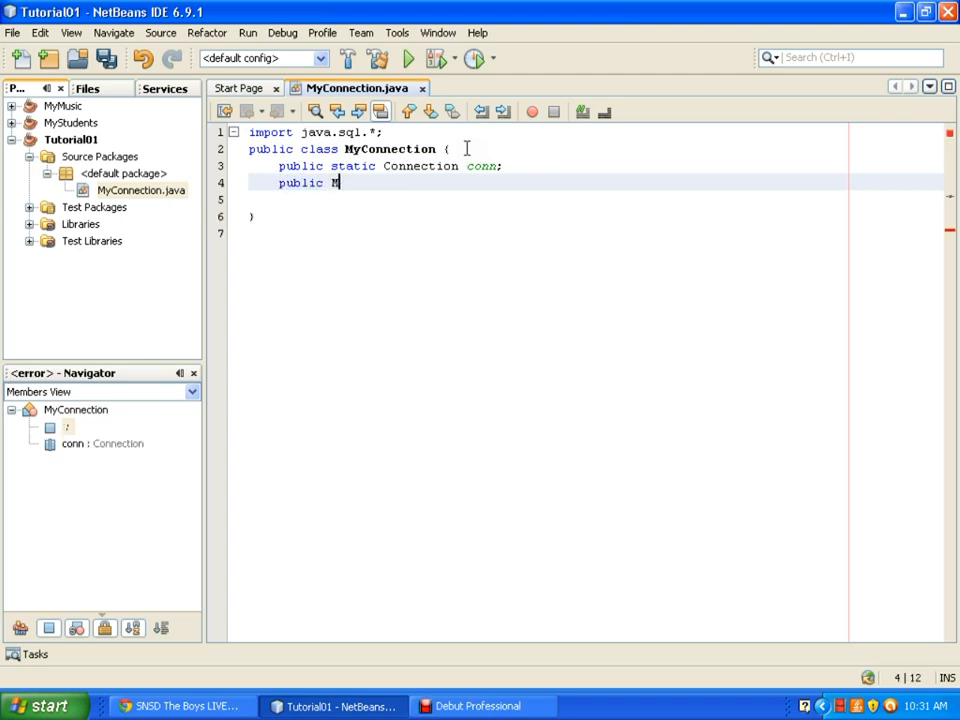
{"action": "type", "text": "yCon"}
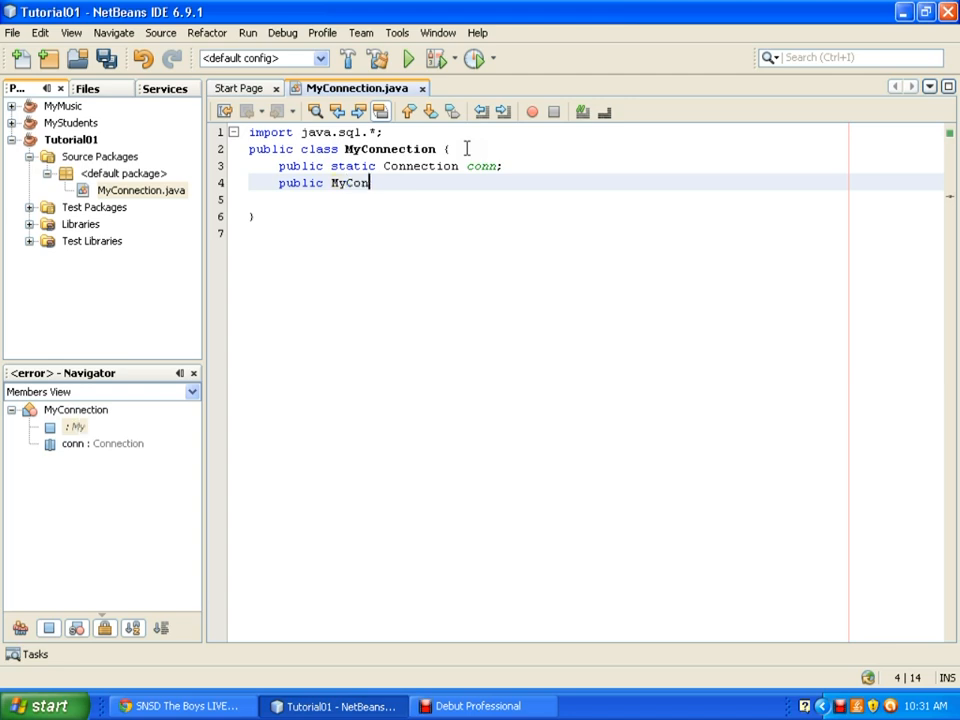
{"action": "type", "text": "nection()"}
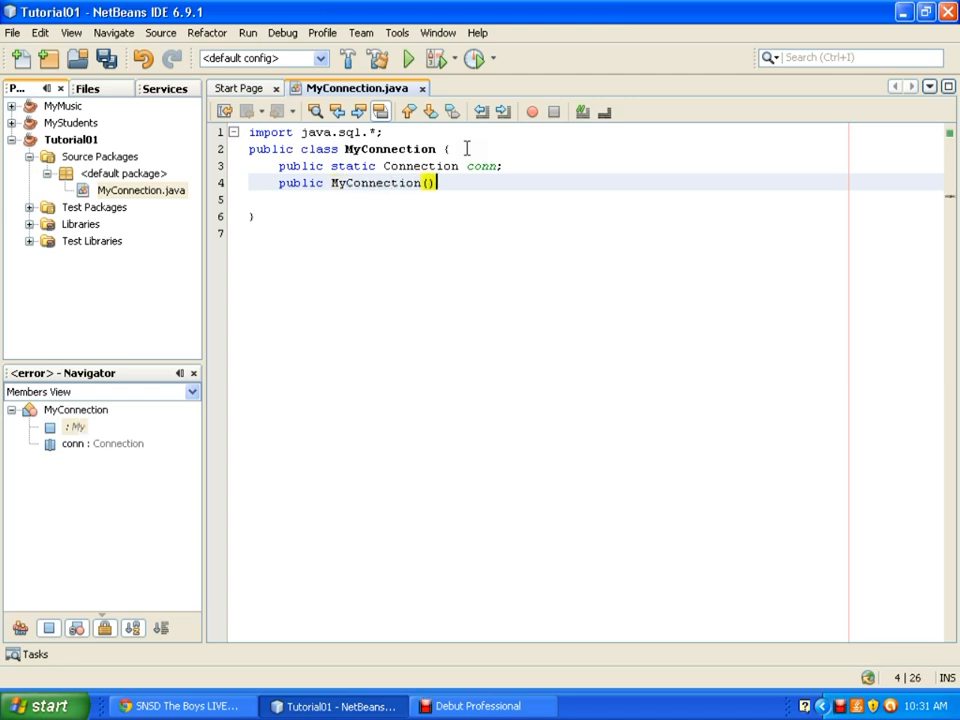
{"action": "type", "text": "{"}
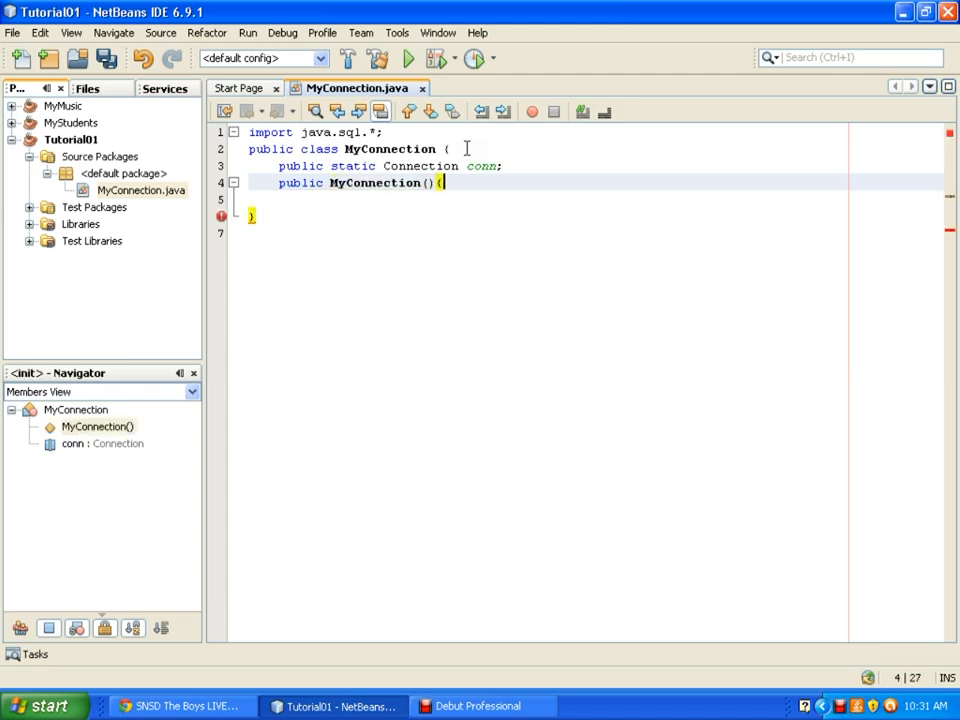
Inside the constructor, write a try block with catch(Exception ex){}
{"action": "type", "text": "try{"}
{"action": "type", "text": "}catc"}
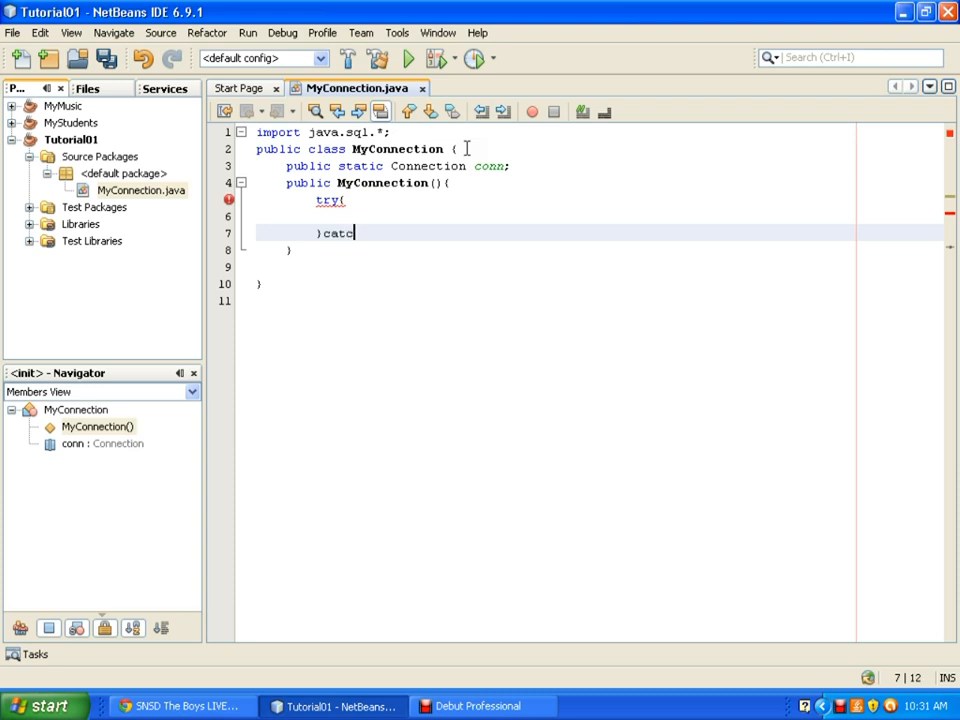
{"action": "type", "text": "h()"}
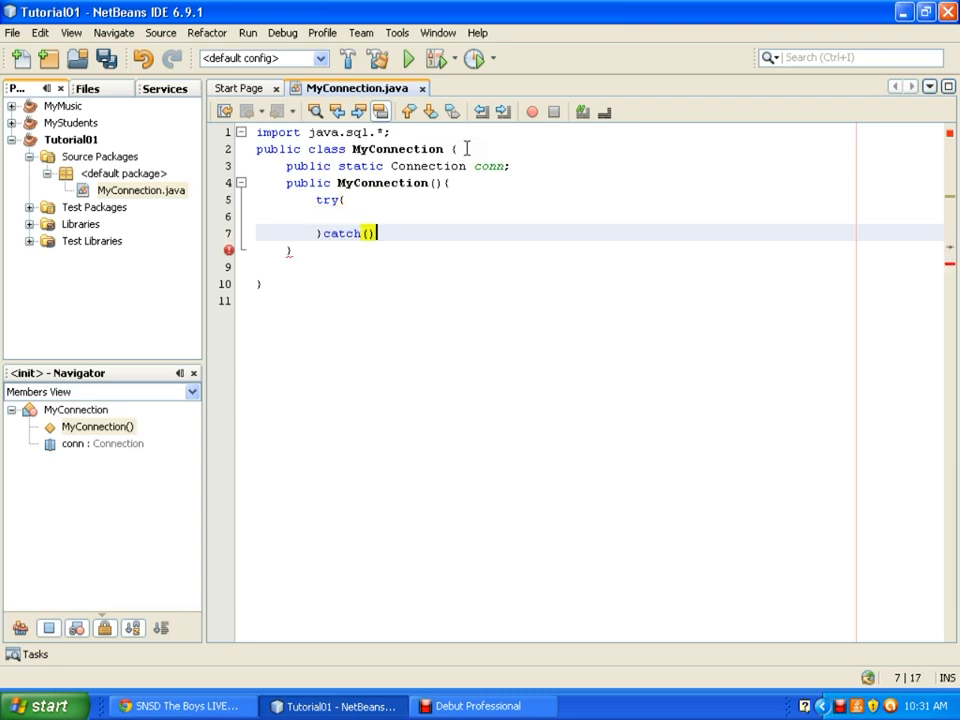
{"action": "type", "text": "{}"}
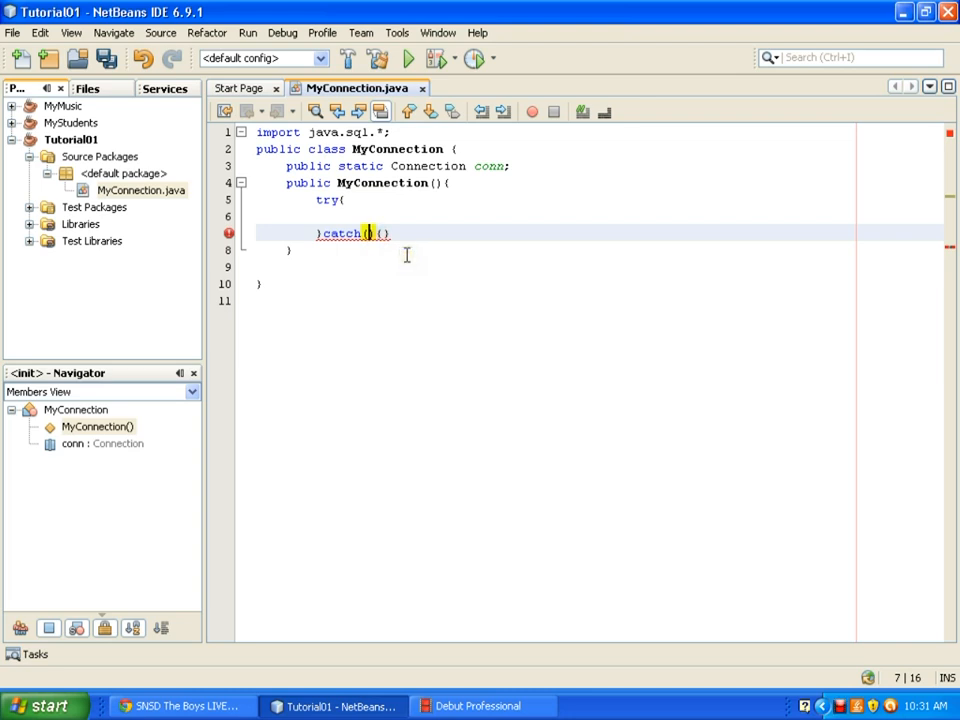
{"action": "type", "text": "Exception"}
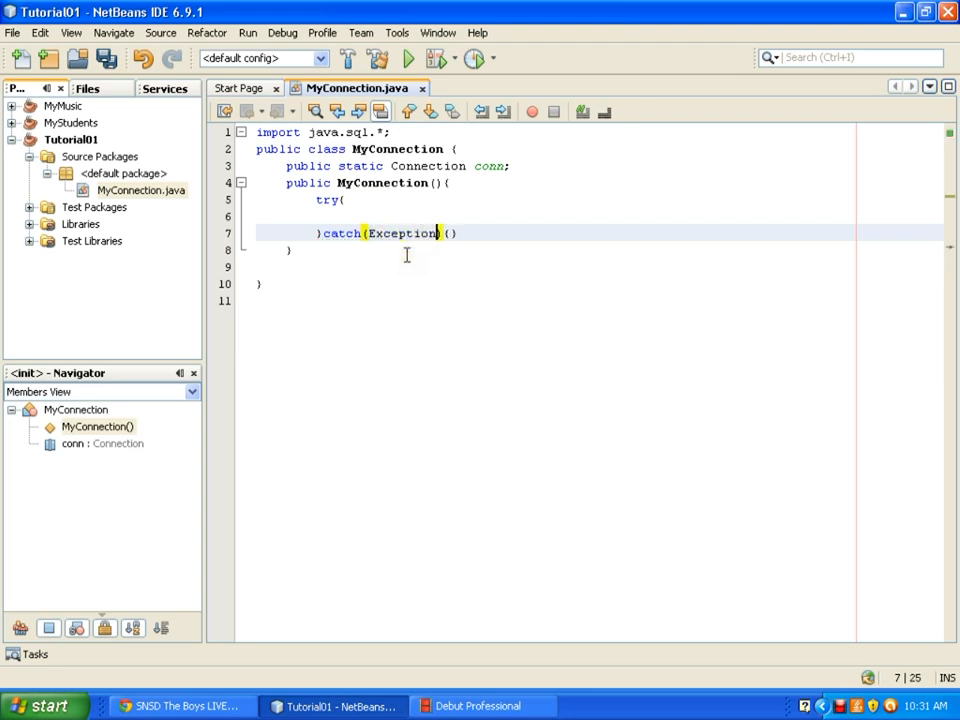
{"action": "type", "text": "ex"}
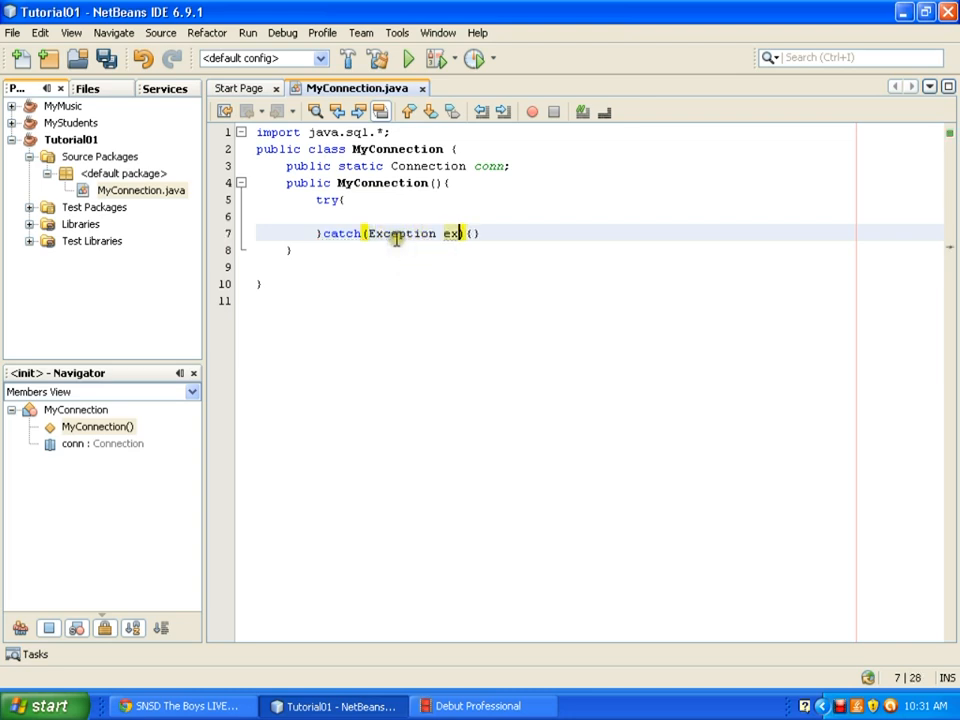
Inside the try block, write a Class.forName(""); call with empty quotes
{"action": "left_click", "coordinate": [372, 216]}
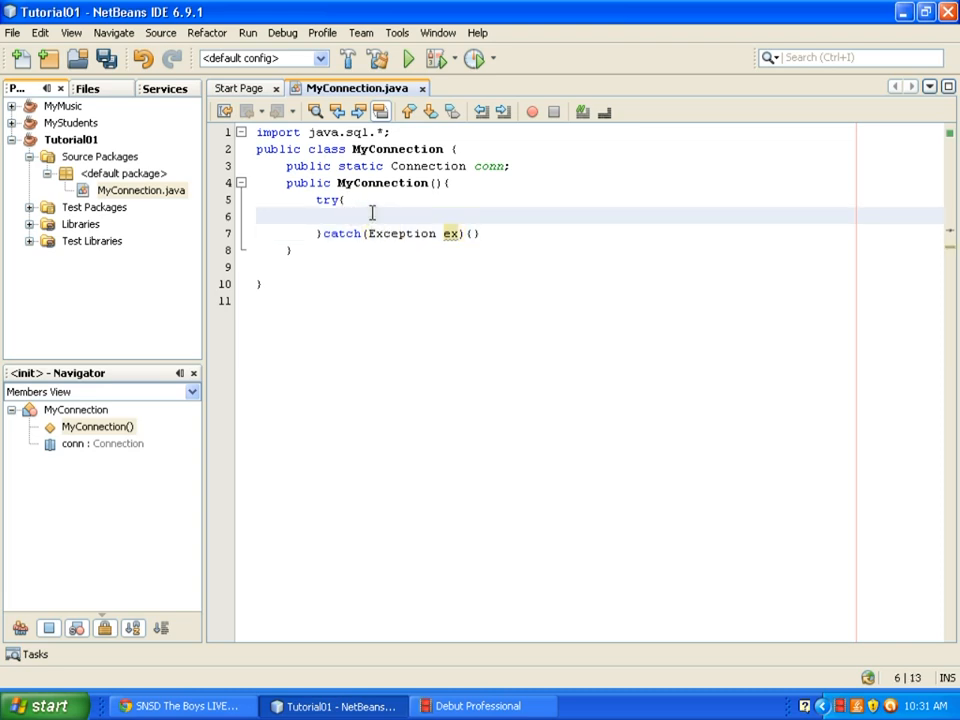
{"action": "type", "text": "Class."}
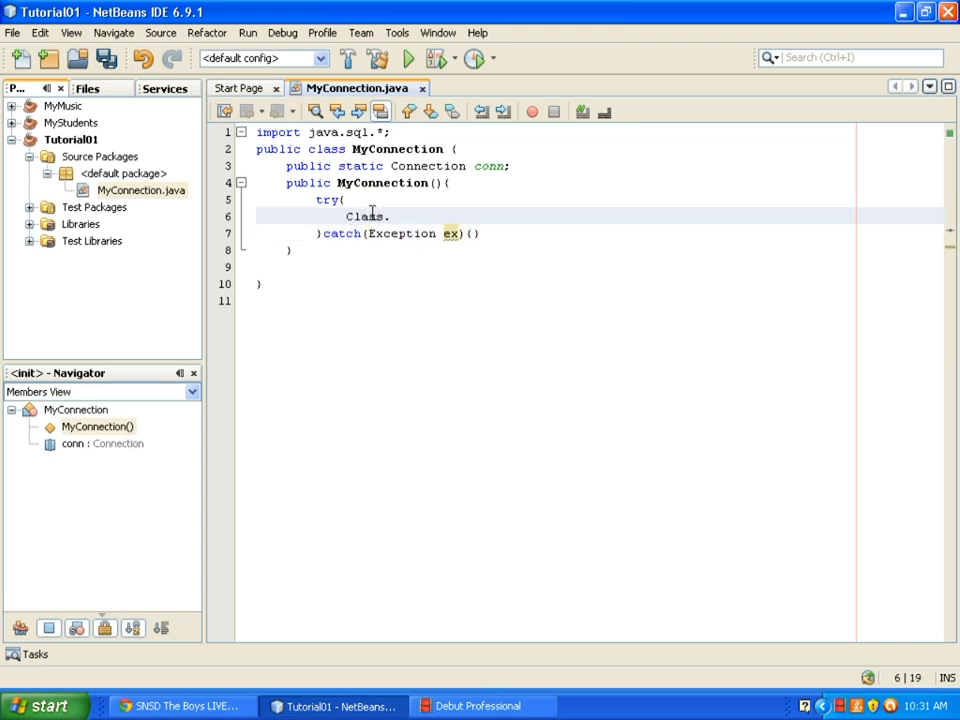
{"action": "type", "text": ".forName"}
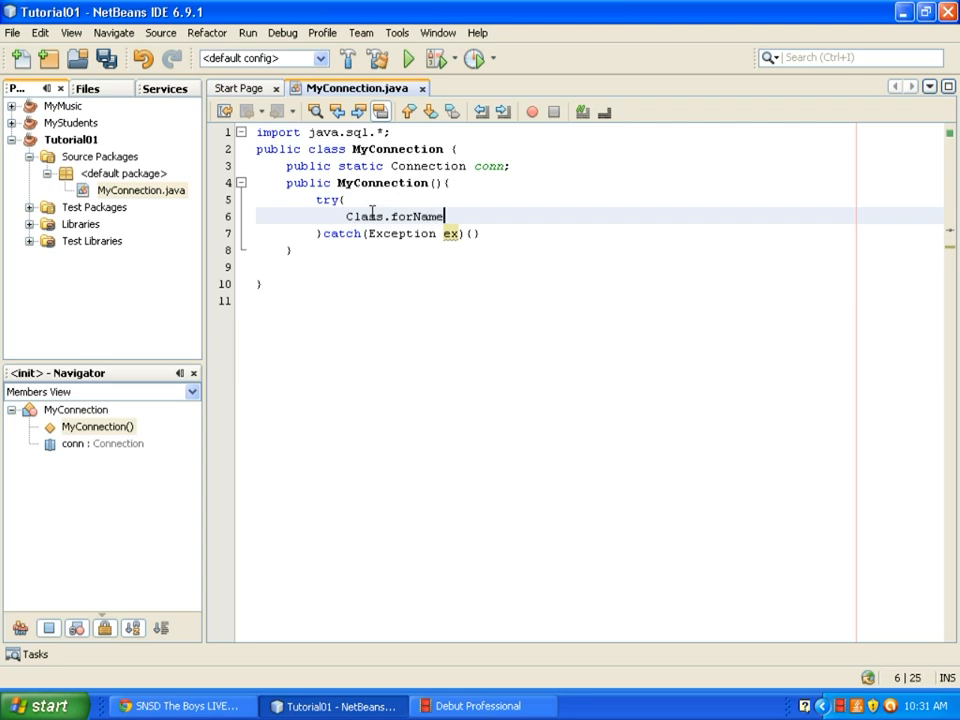
{"action": "type", "text": "()"}
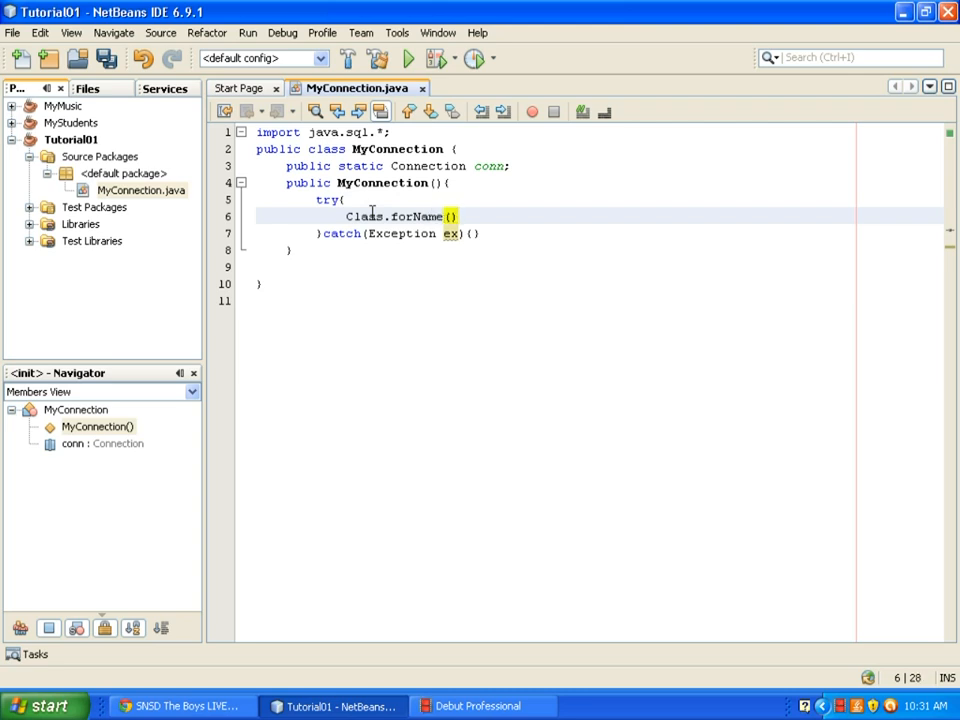
{"action": "type", "text": ";"}
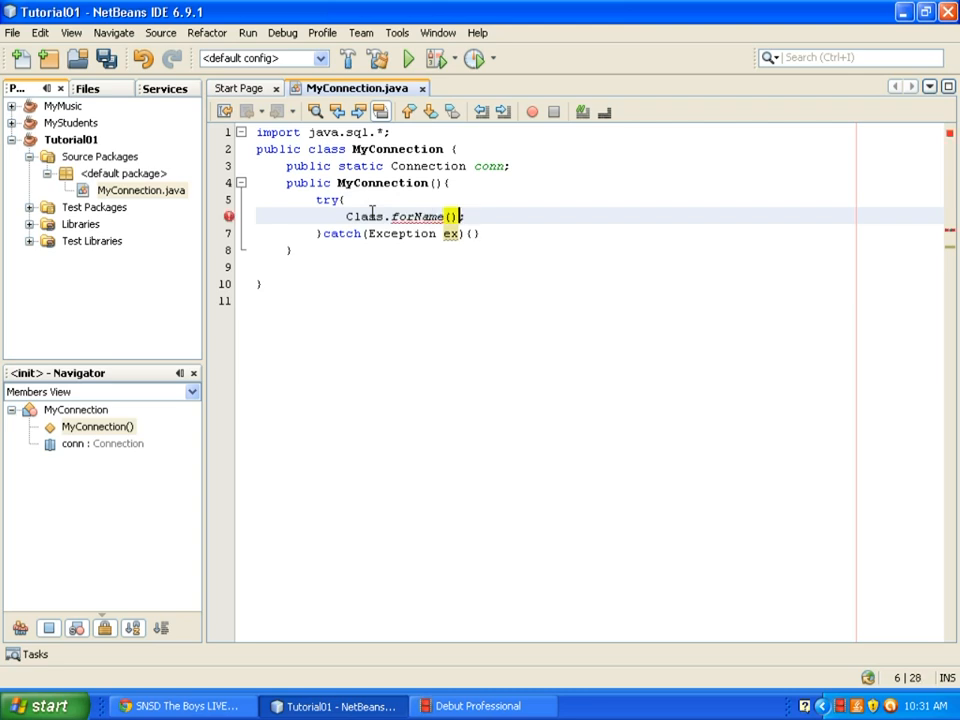
{"action": "type", "text": "\"\""}
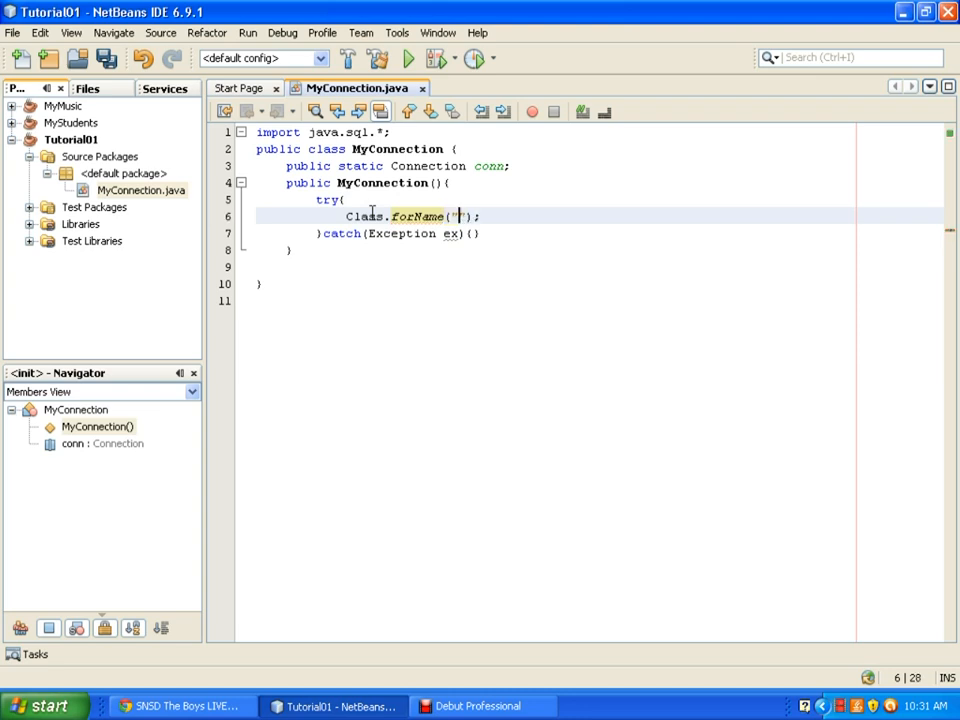
Fill the forName argument with "sun.jdbc.odbc.JdbcOdbcDriver"
{"action": "type", "text": "sun."}
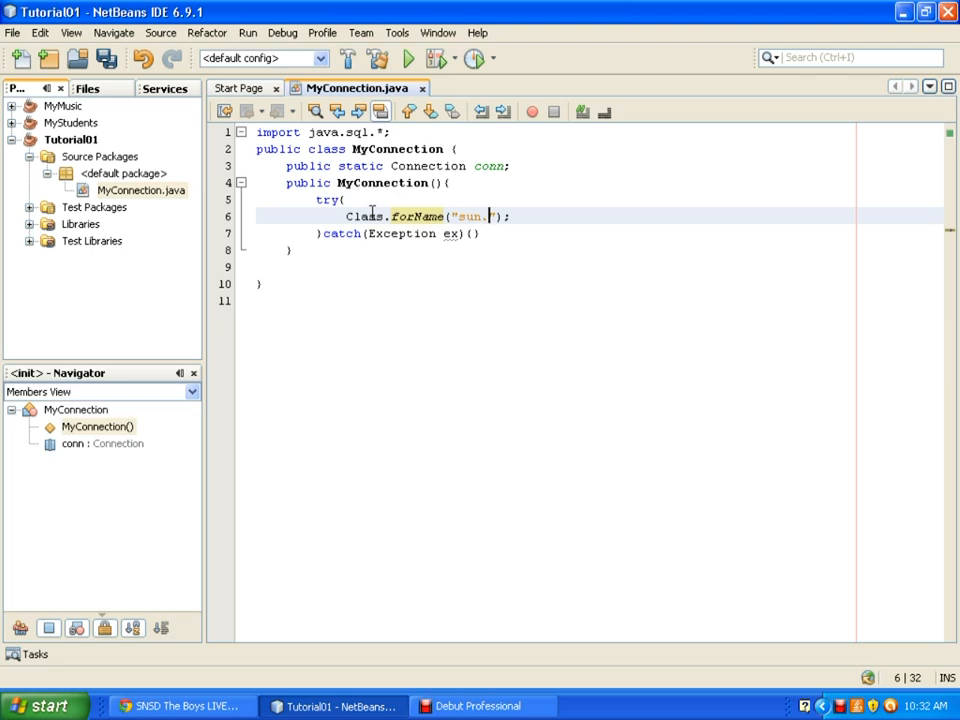
{"action": "type", "text": "j"}
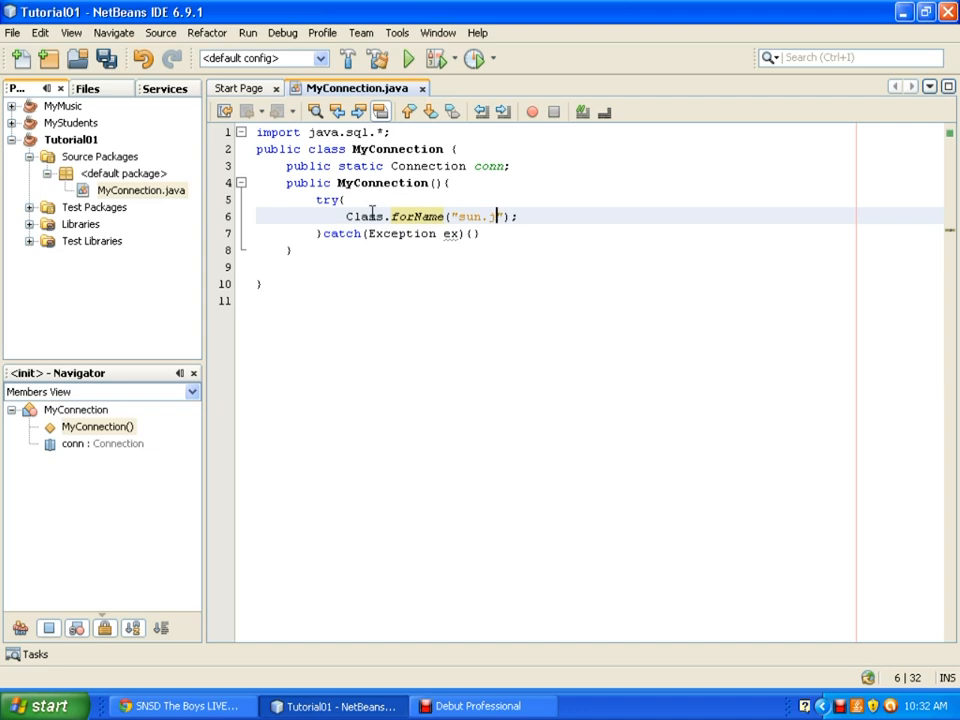
{"action": "type", "text": "jdbc"}
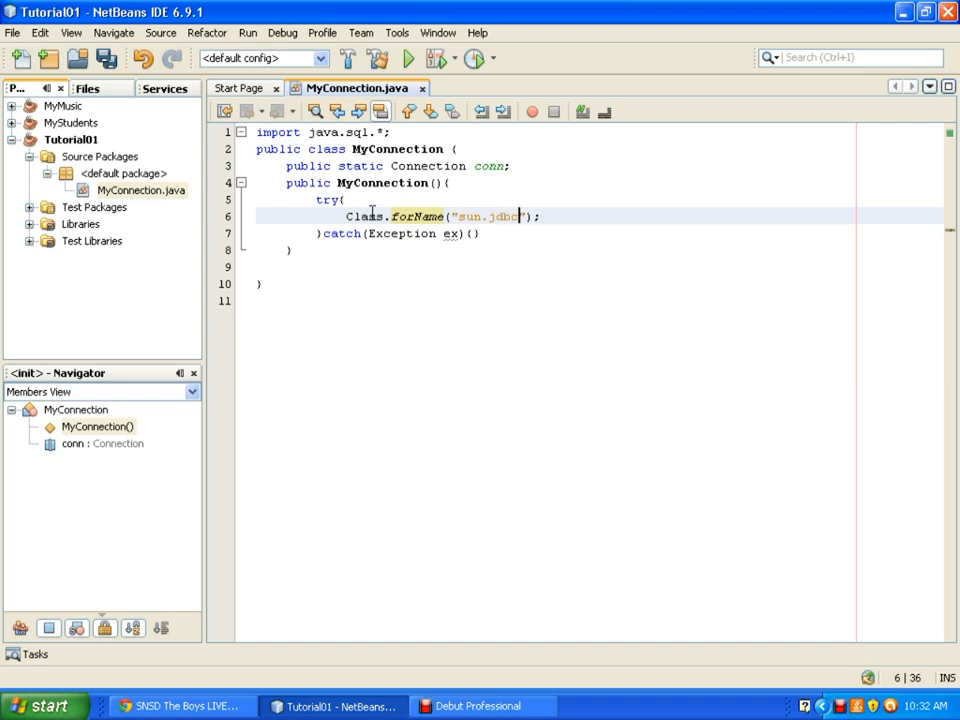
{"action": "type", "text": ".odbc"}
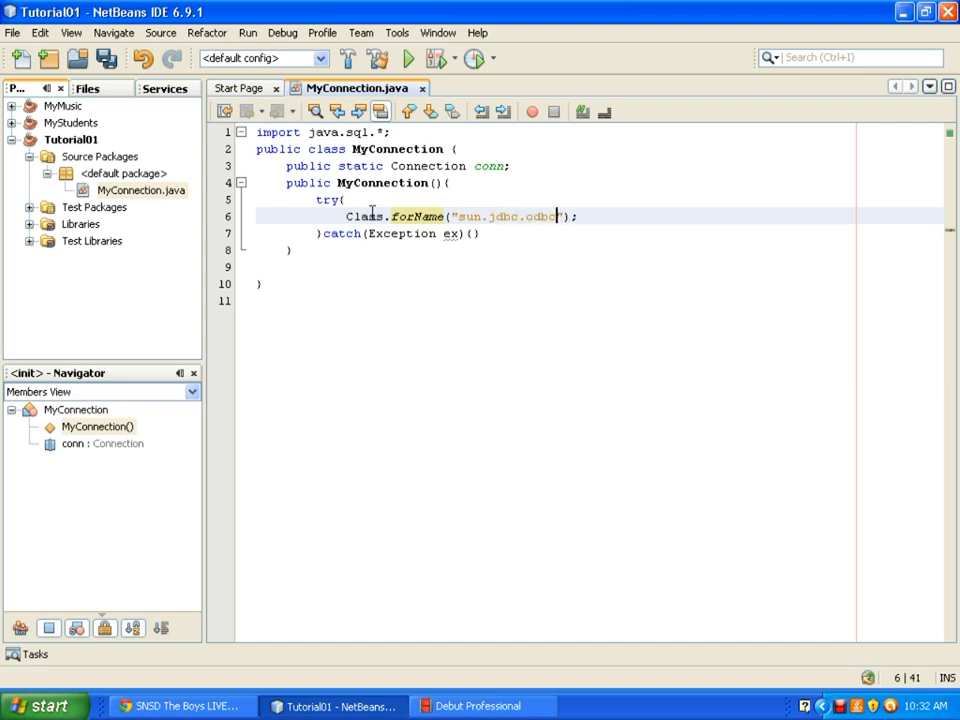
{"action": "type", "text": ".Jdbc"}
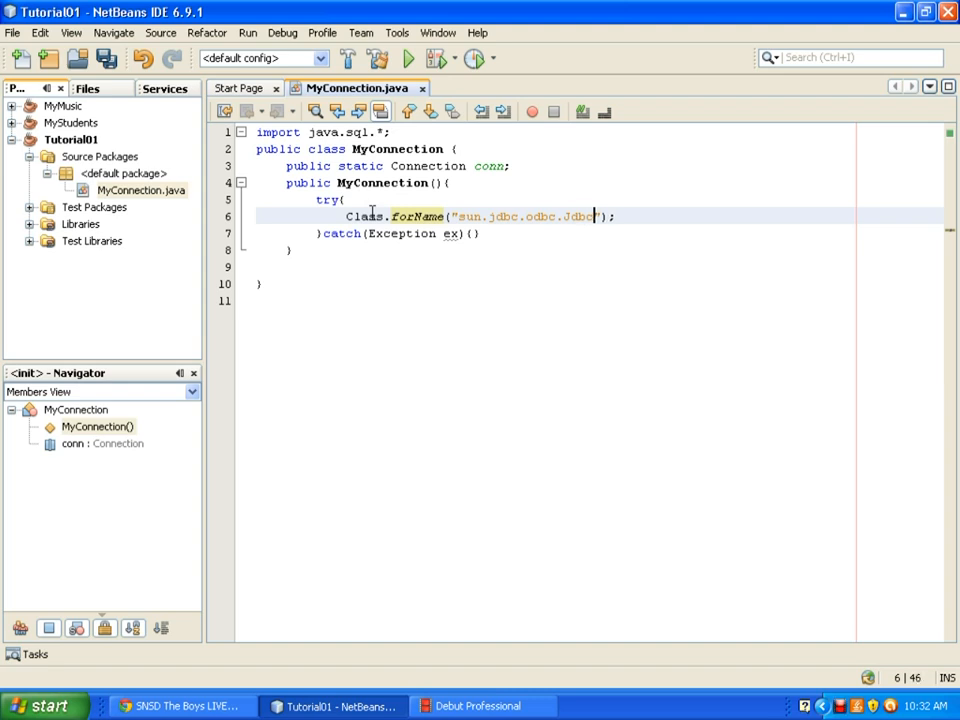
{"action": "type", "text": "OdbcDriver"}
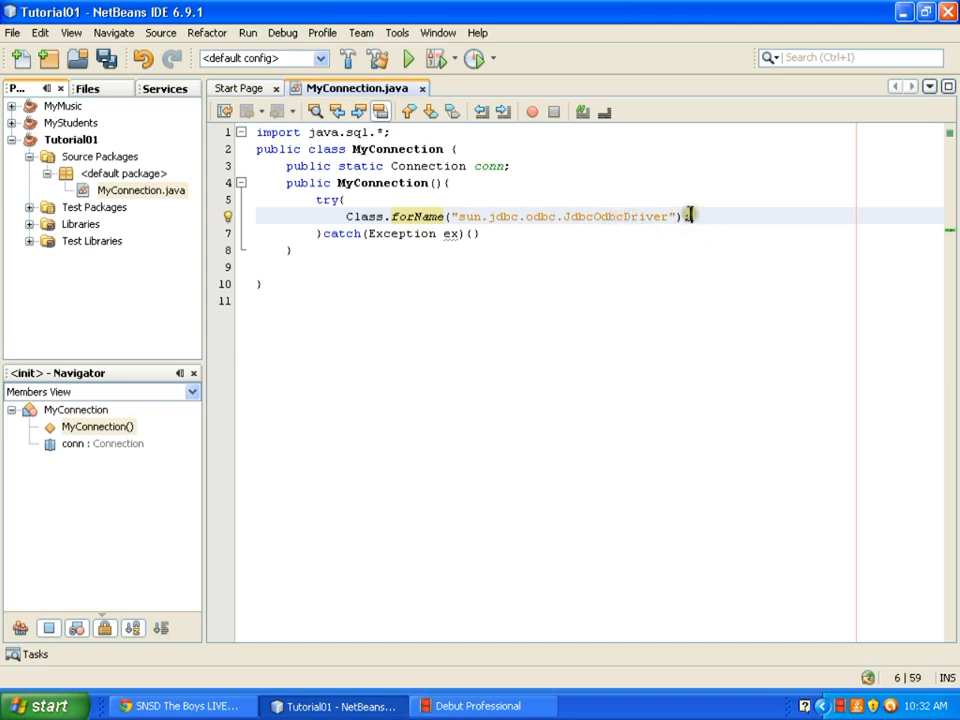
Write 'conn= DriverManager.getConnection()' on the next line
{"action": "type", "text": "conn="}
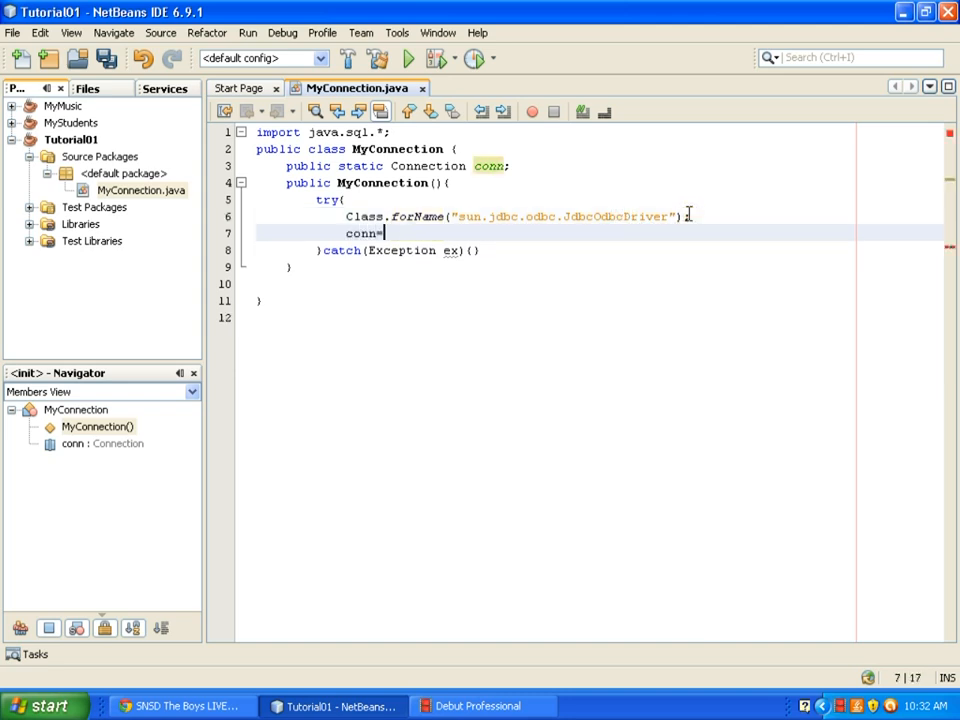
{"action": "type", "text": "DriverManager"}
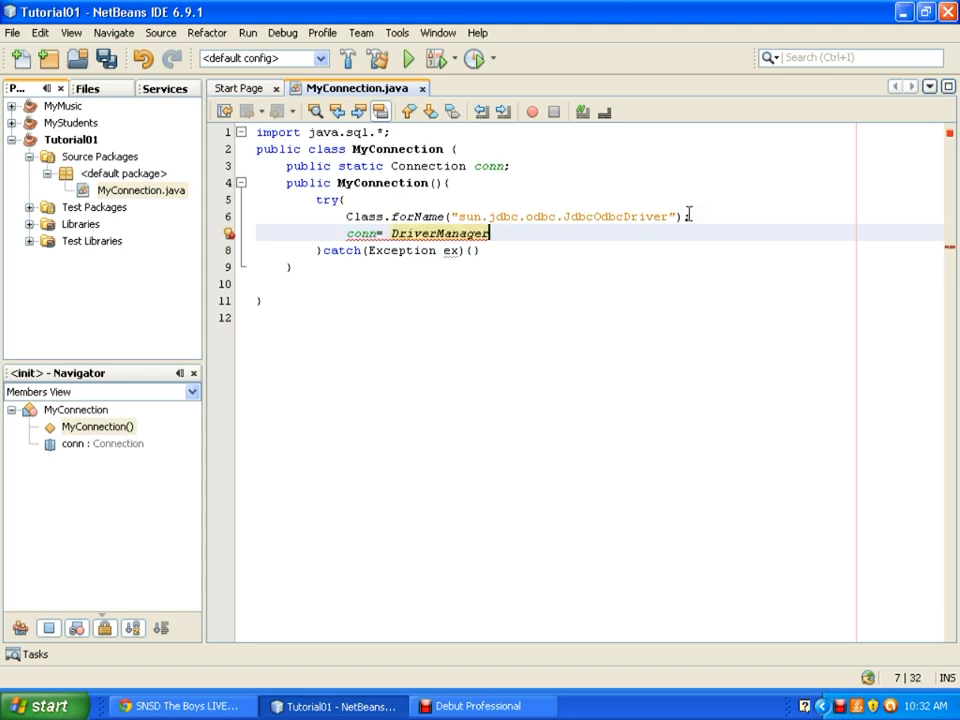
{"action": "type", "text": ".get"}
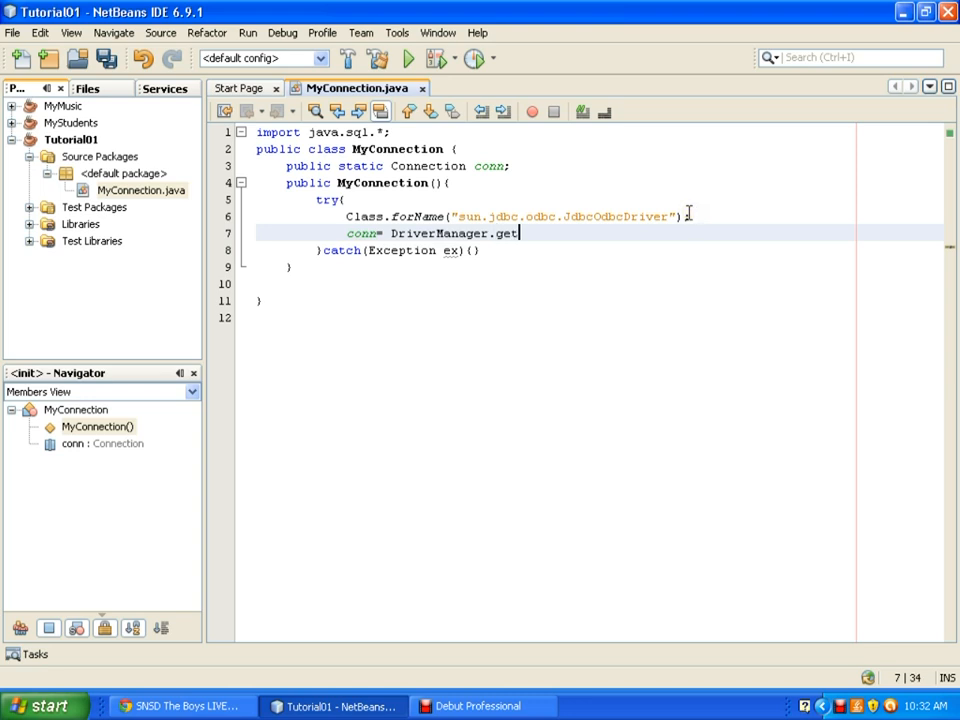
{"action": "type", "text": "Connection"}
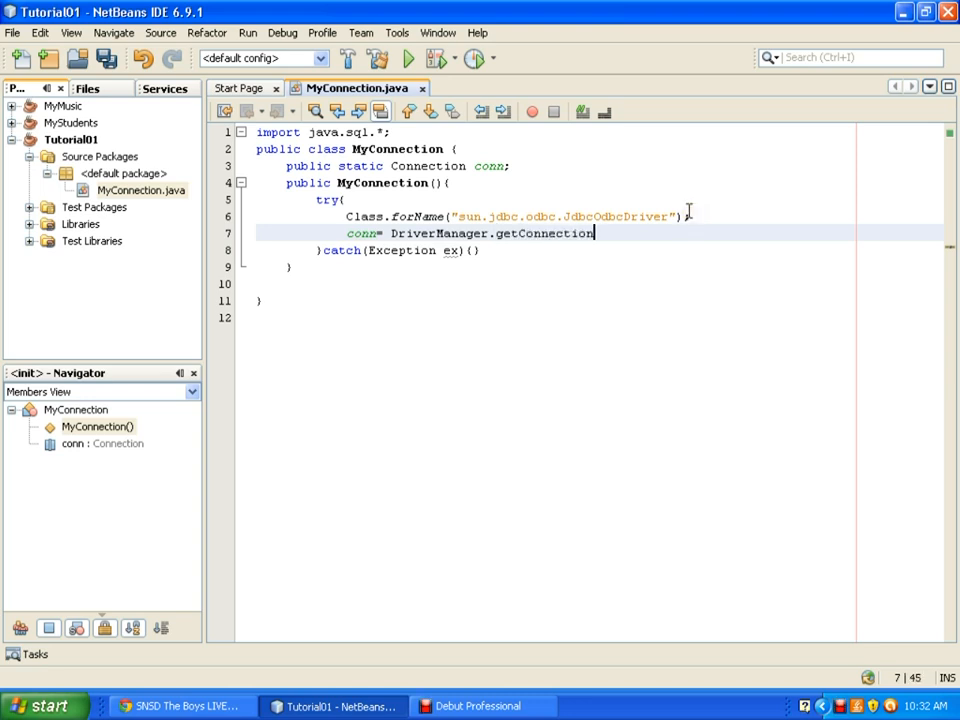
{"action": "type", "text": "();"}
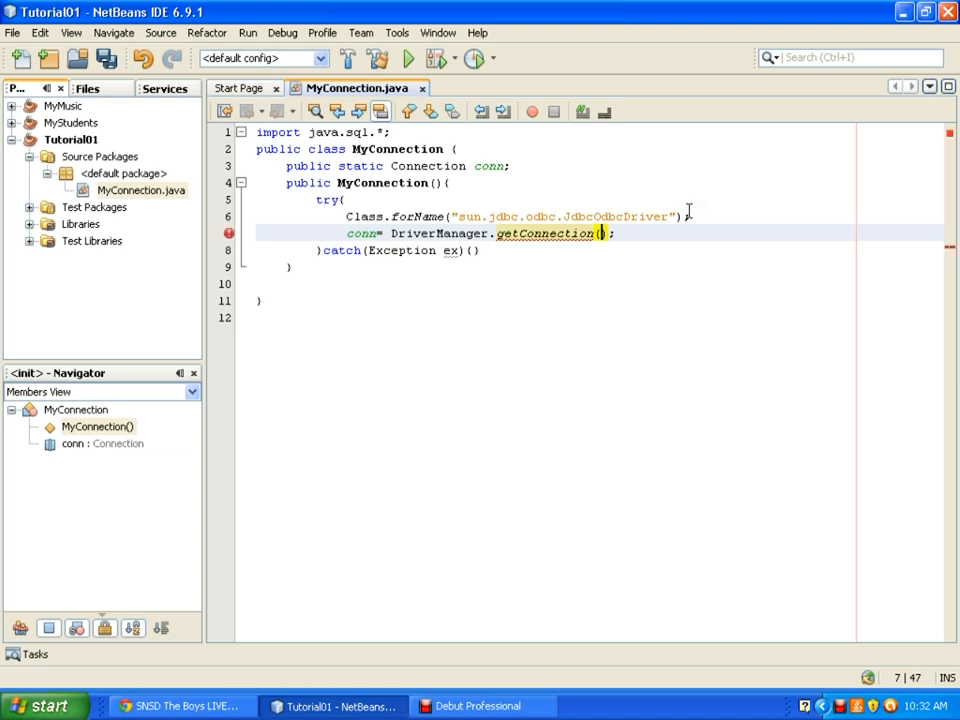
Type the URL argument as "jdbc:odbc:myda" toward the mydatabase source name
{"action": "type", "text": "jdbc"}
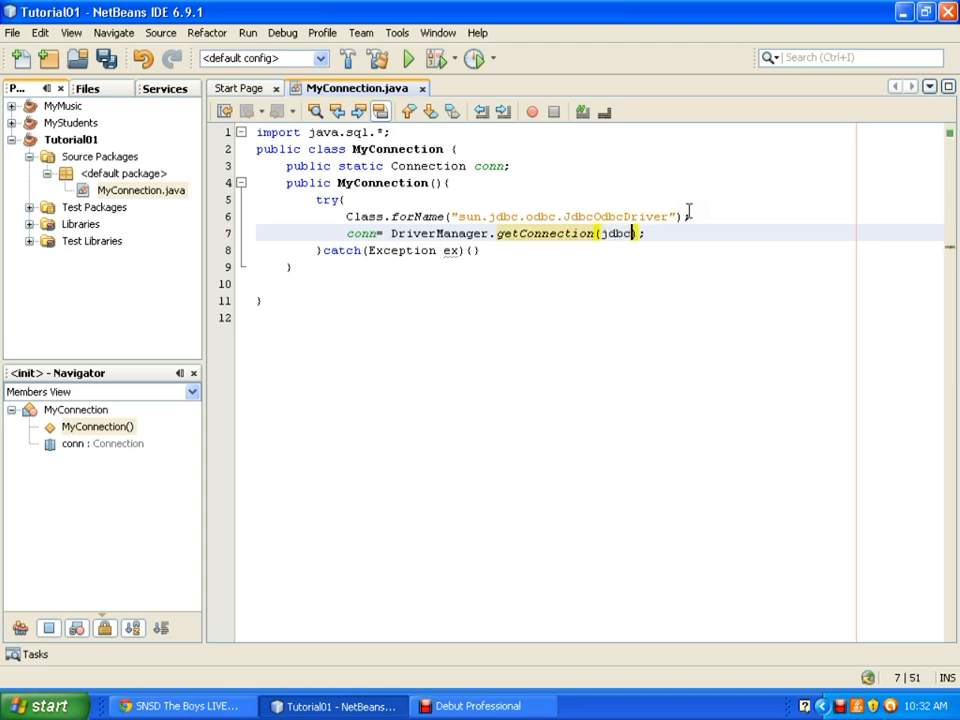
{"action": "type", "text": ":o"}
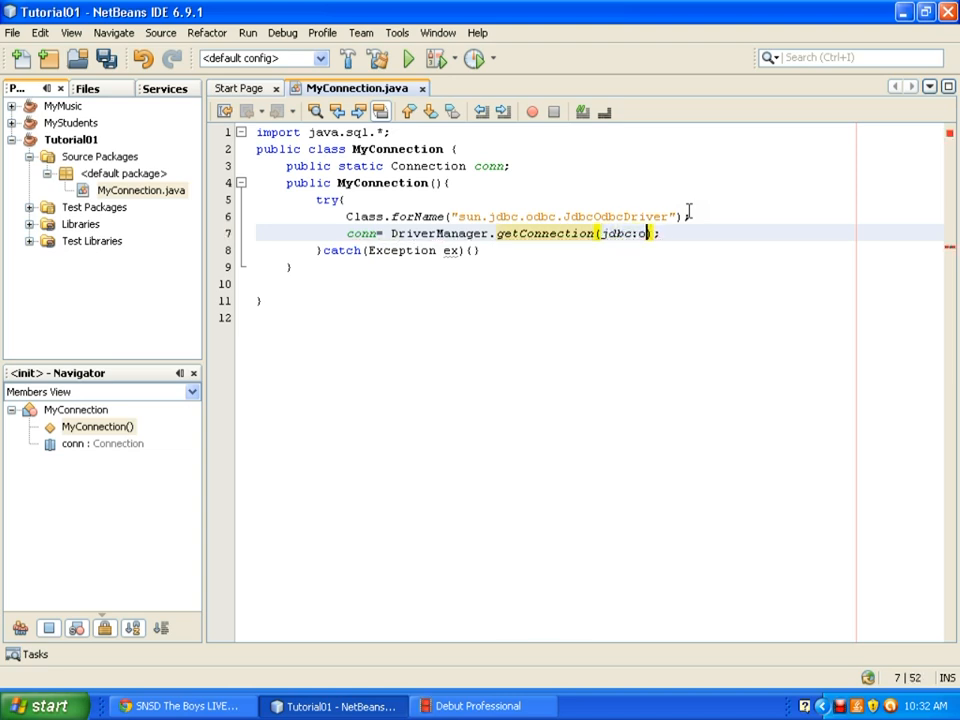
{"action": "type", "text": "dbc:"}
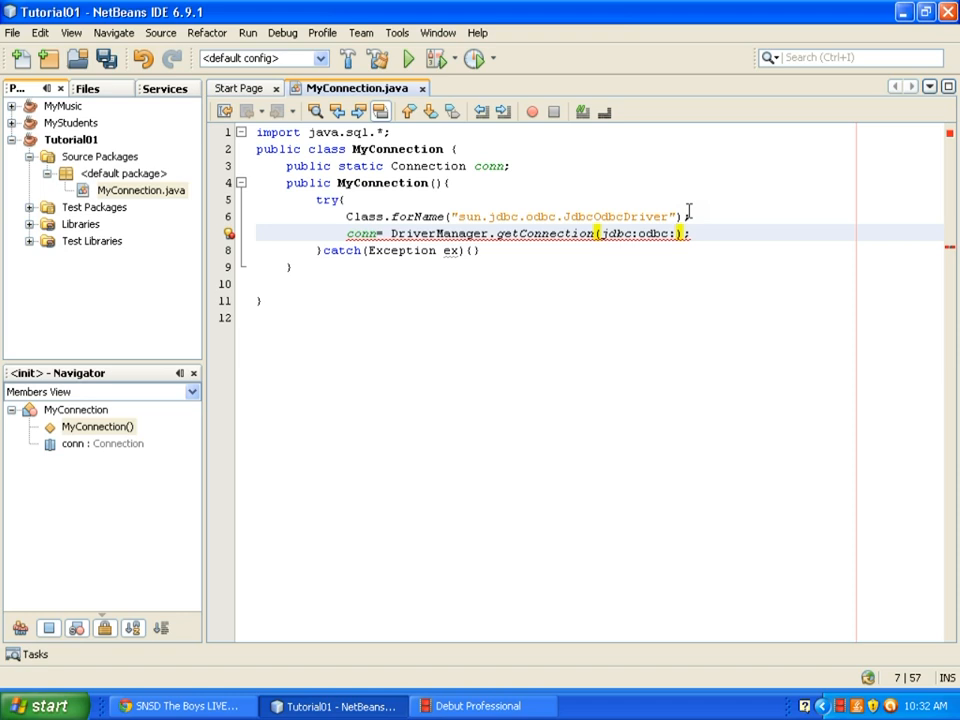
{"action": "type", "text": "myda"}
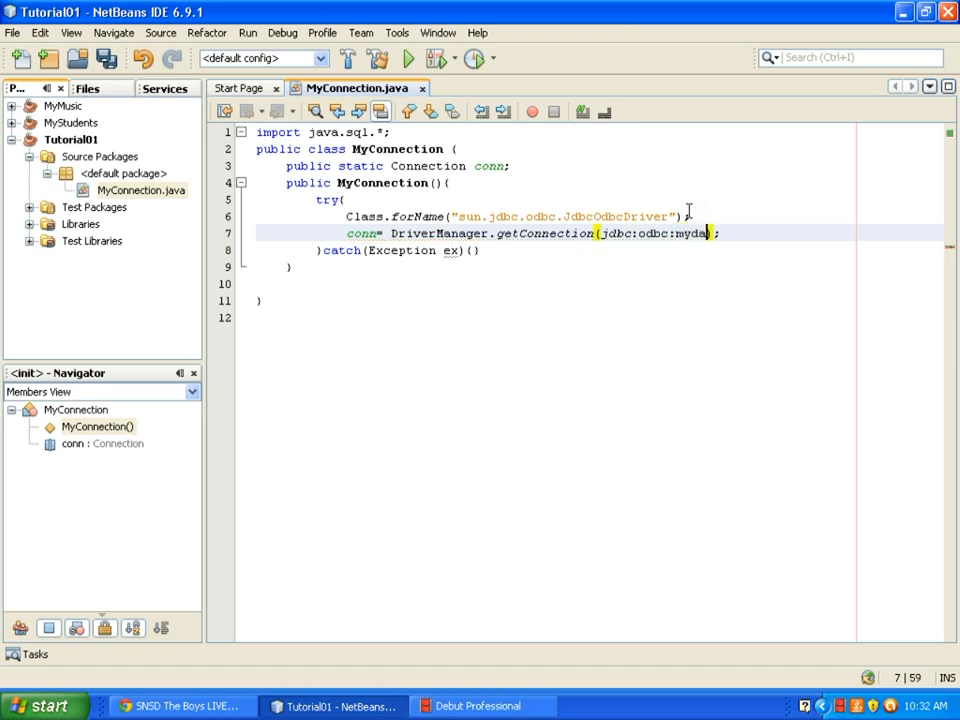